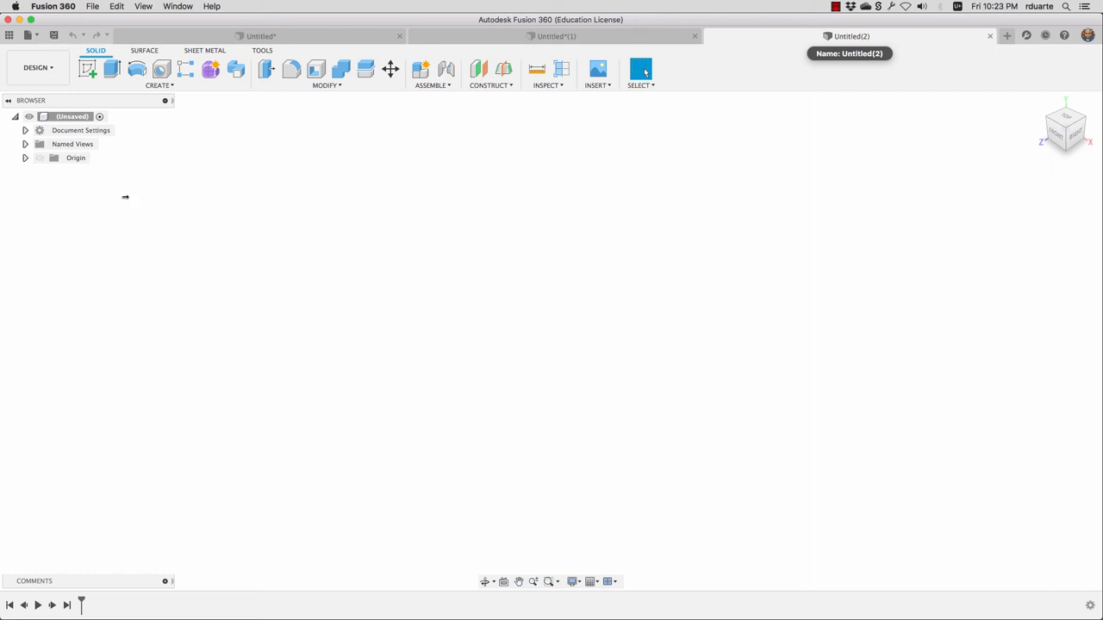
pyautogui.moveTo(159, 89)
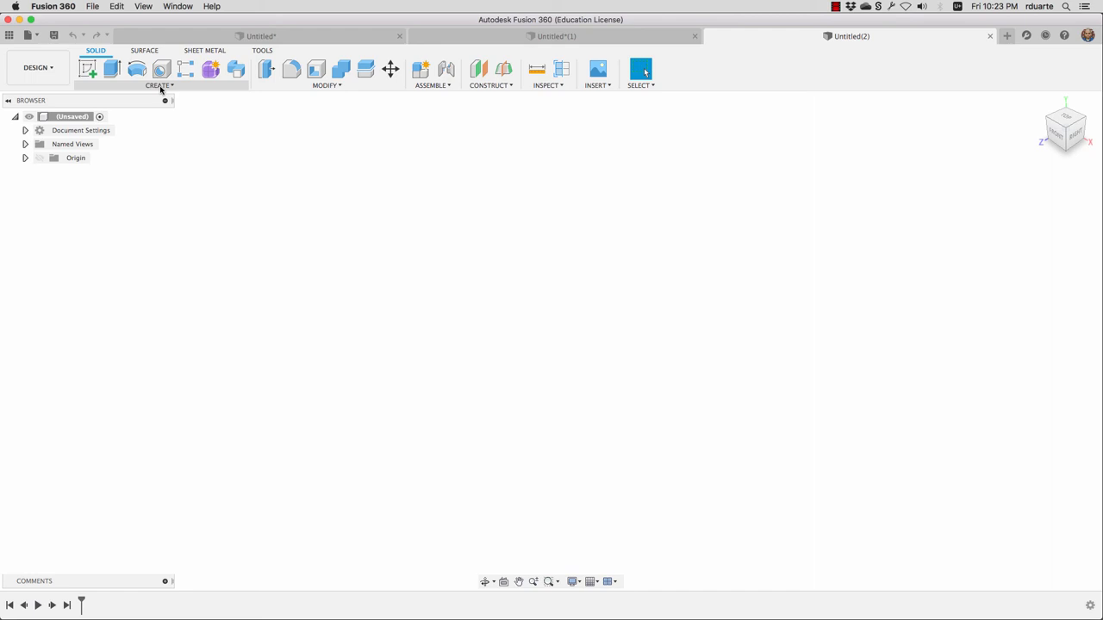
pyautogui.moveTo(86, 69)
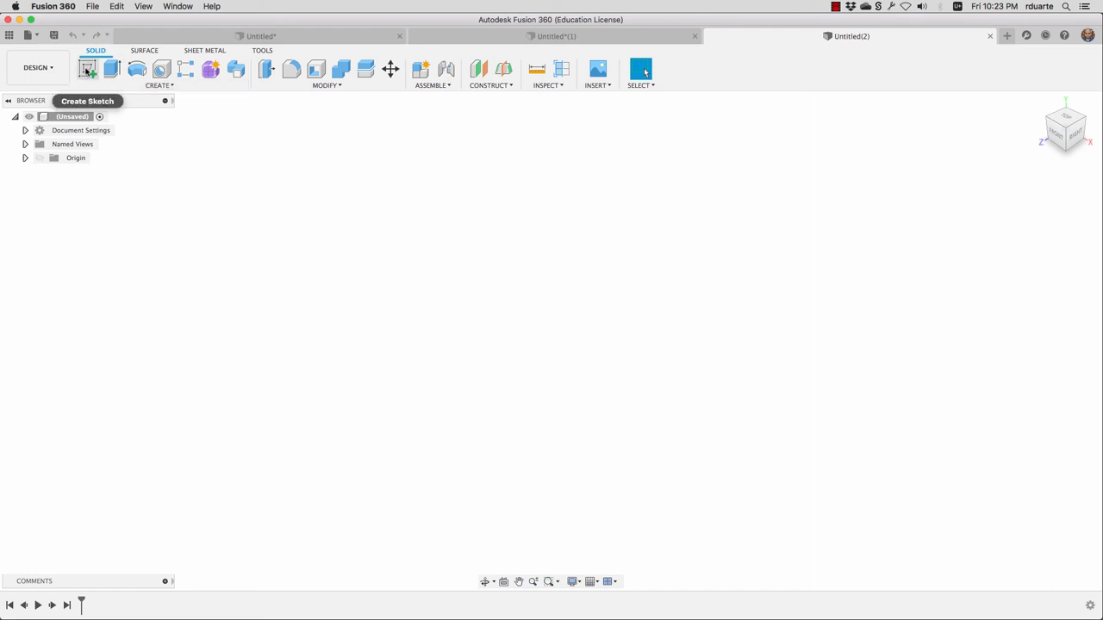
# - Browse the Solid Create menu of creation commands in the empty design
pyautogui.click(158, 85)
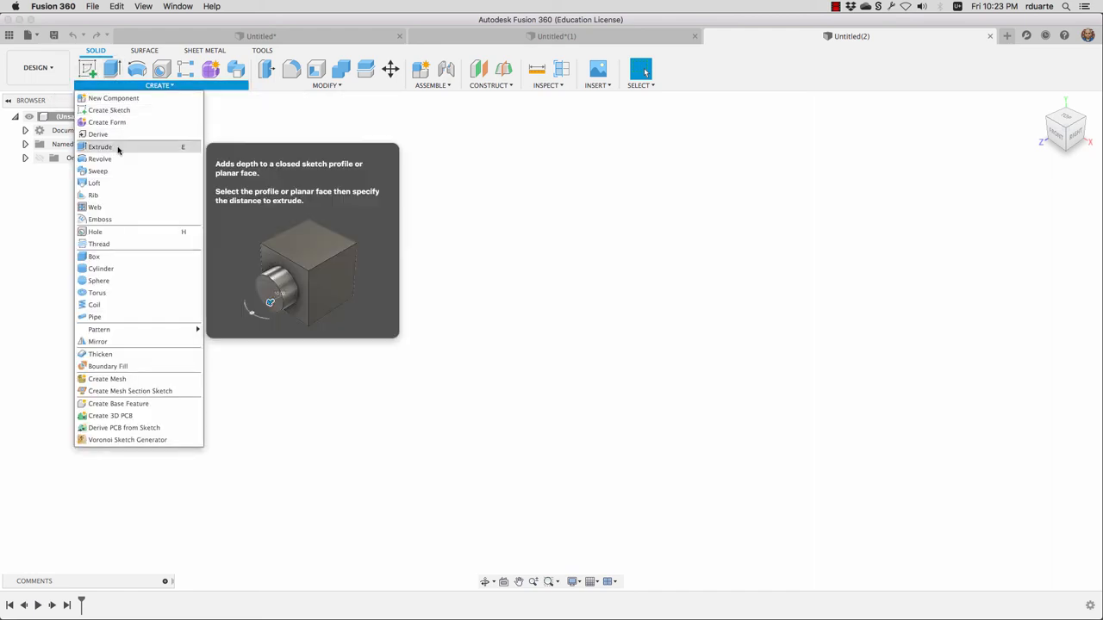
pyautogui.moveTo(93, 182)
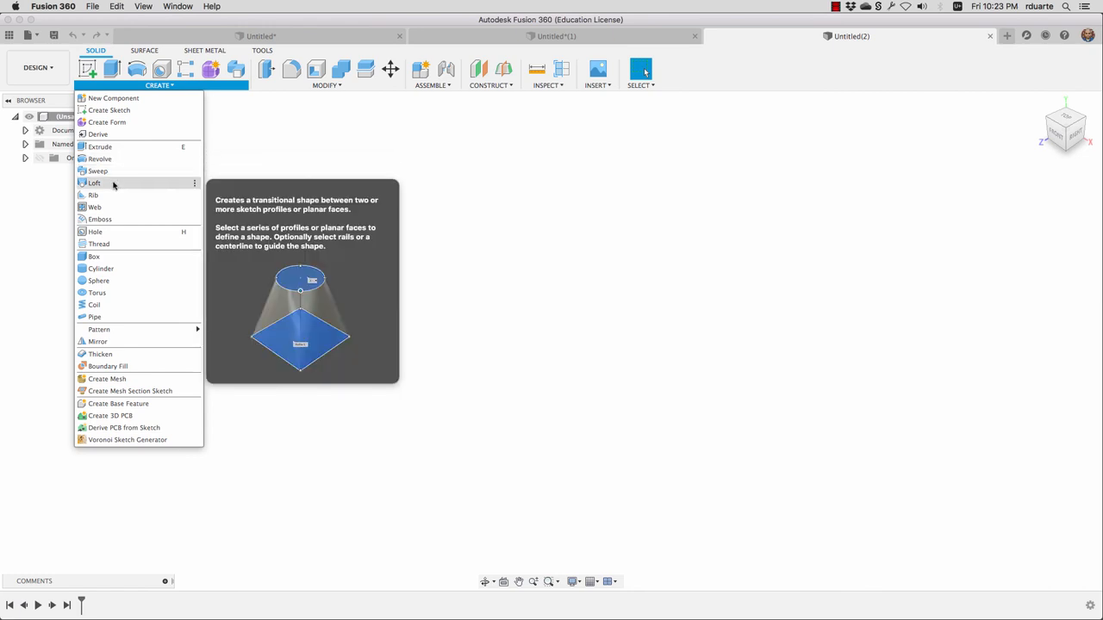
pyautogui.moveTo(131, 186)
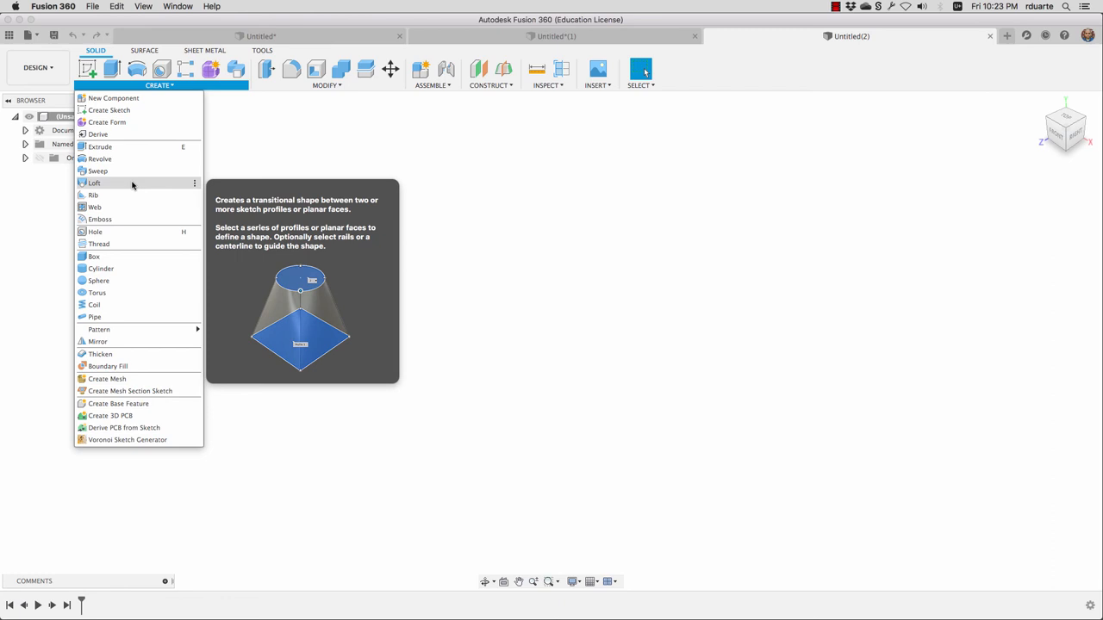
pyautogui.moveTo(131, 304)
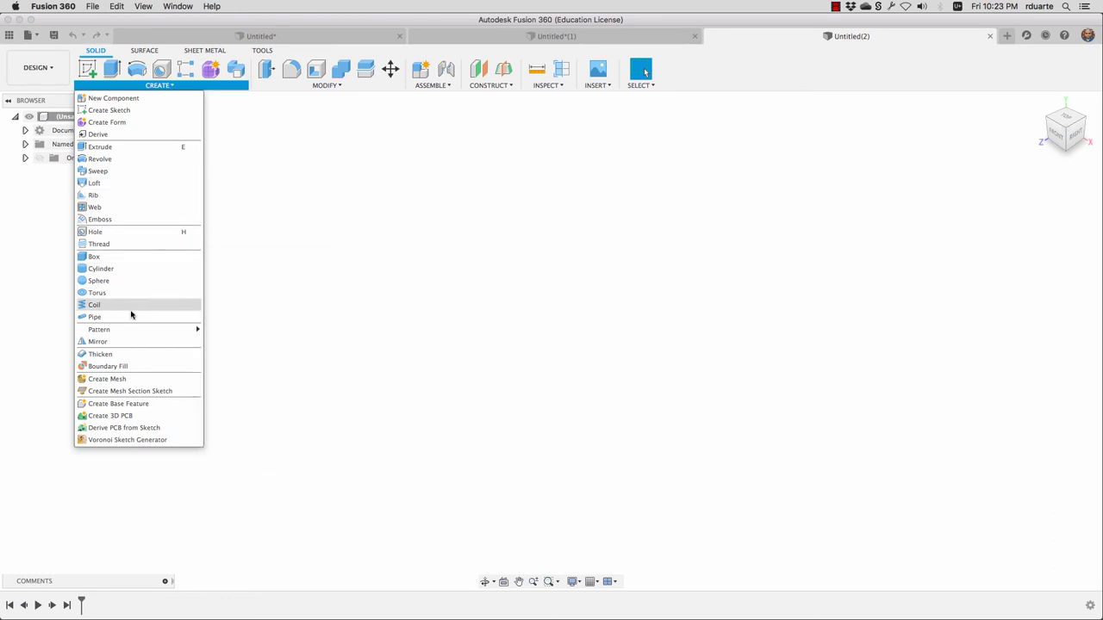
pyautogui.moveTo(100, 269)
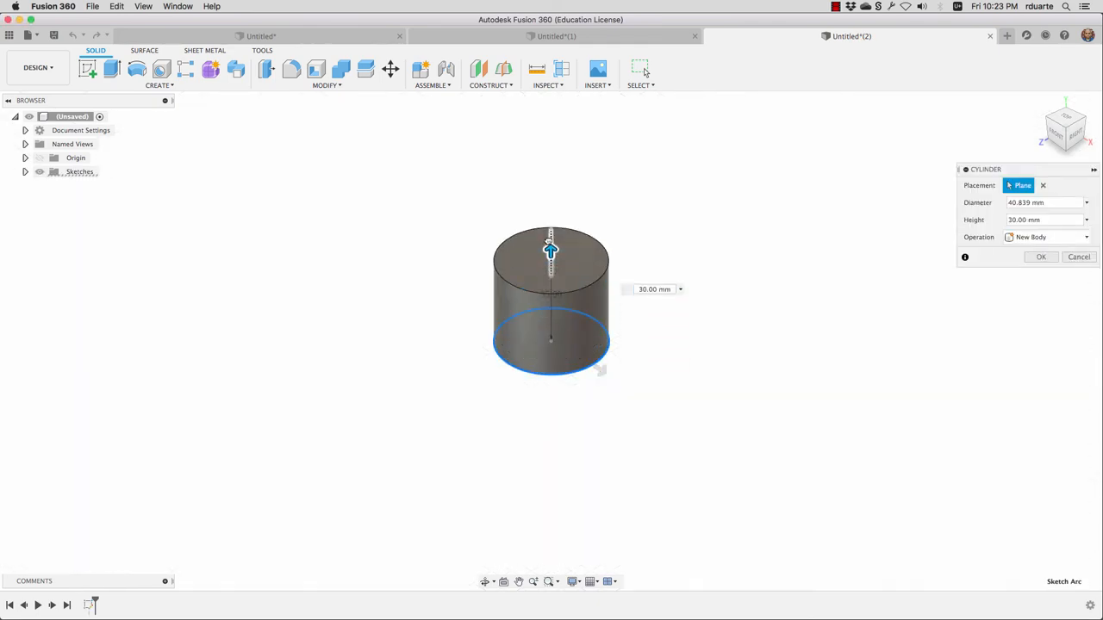
# - Confirm the 50 mm tall solid cylinder and reveal it as Body1 under Bodies
pyautogui.click(1041, 256)
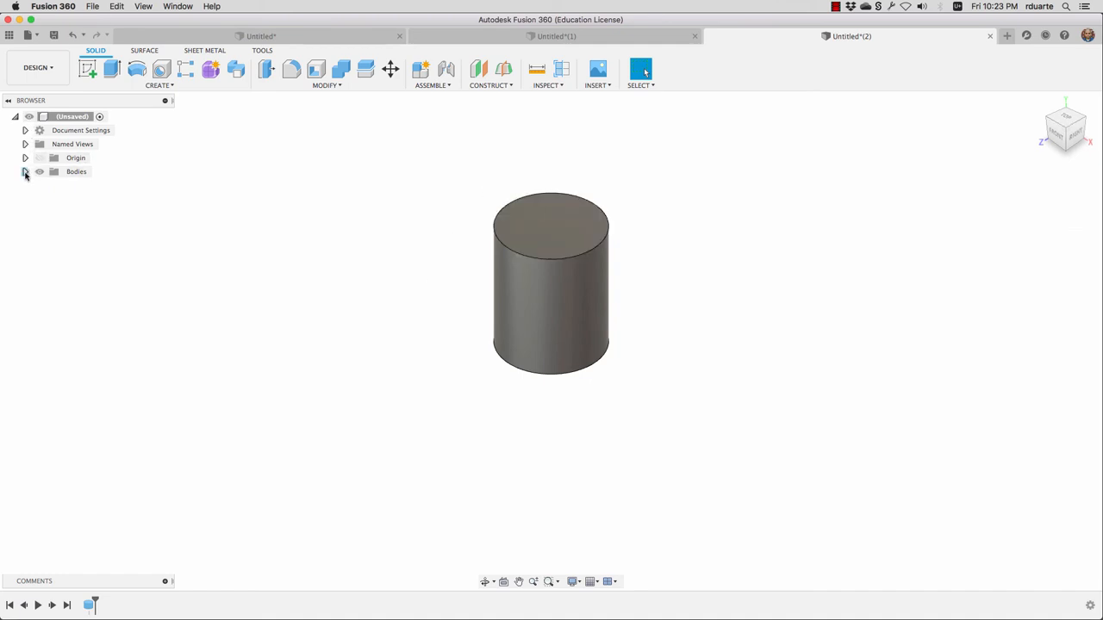
pyautogui.click(25, 172)
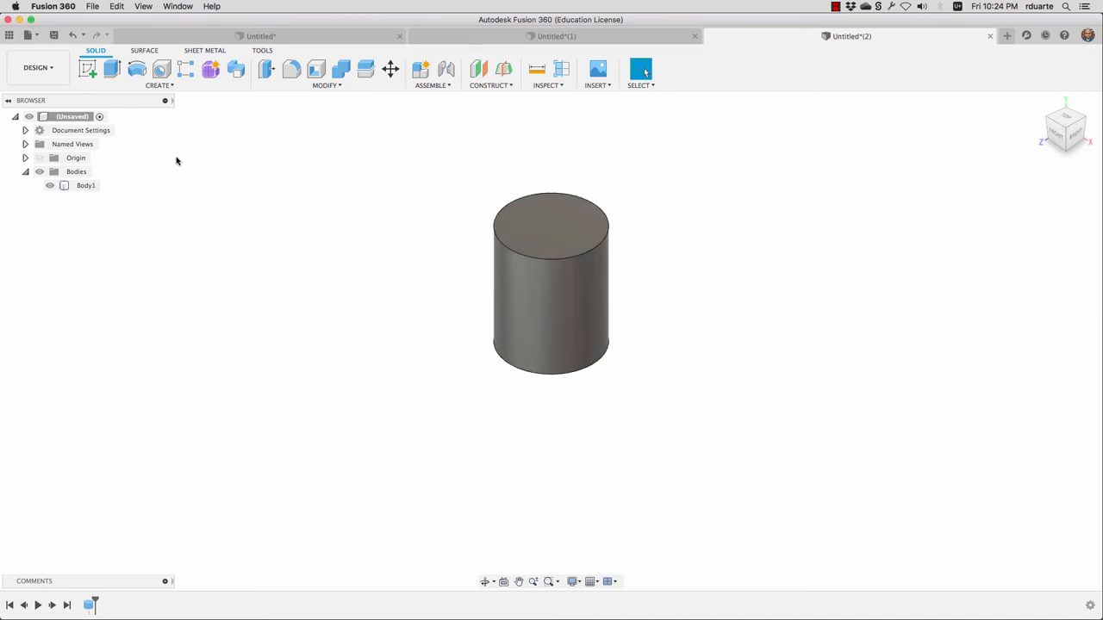
pyautogui.moveTo(460, 200)
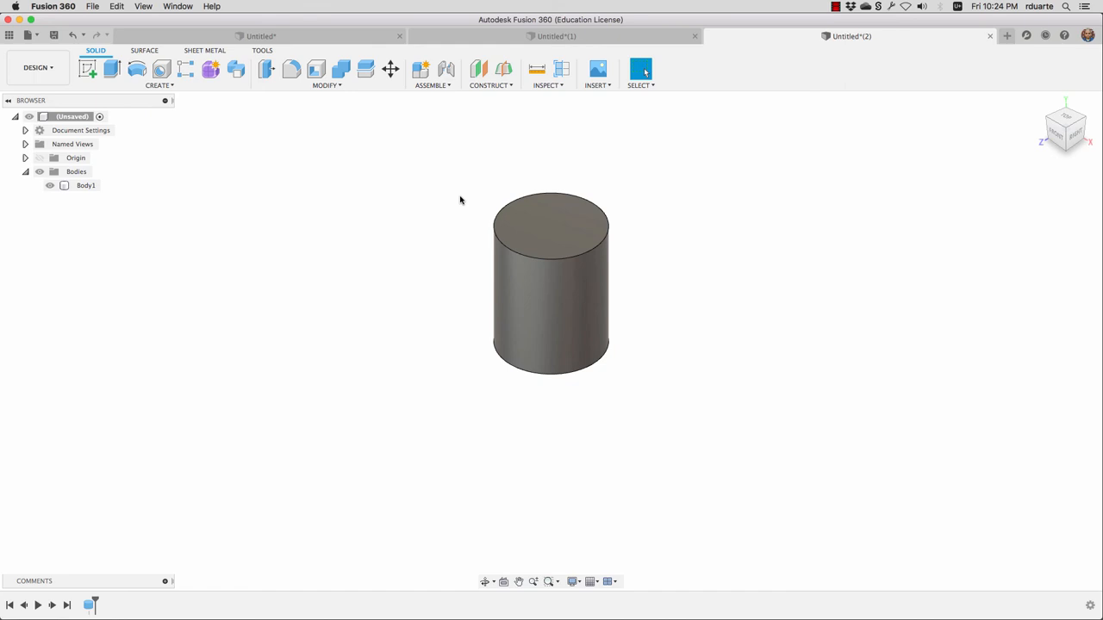
pyautogui.moveTo(493, 177)
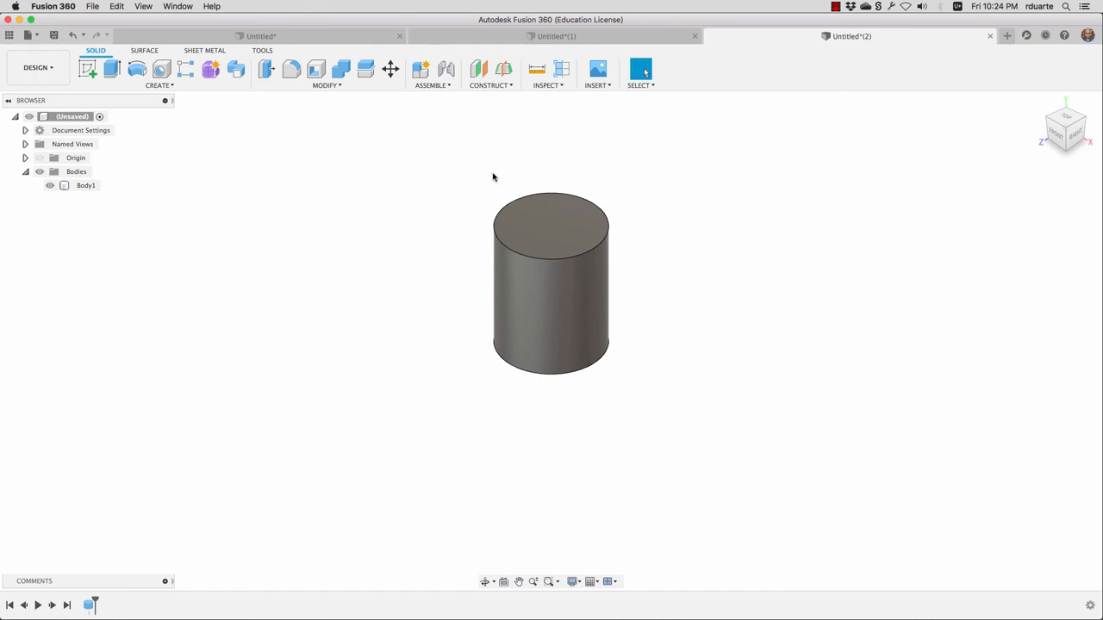
pyautogui.moveTo(159, 69)
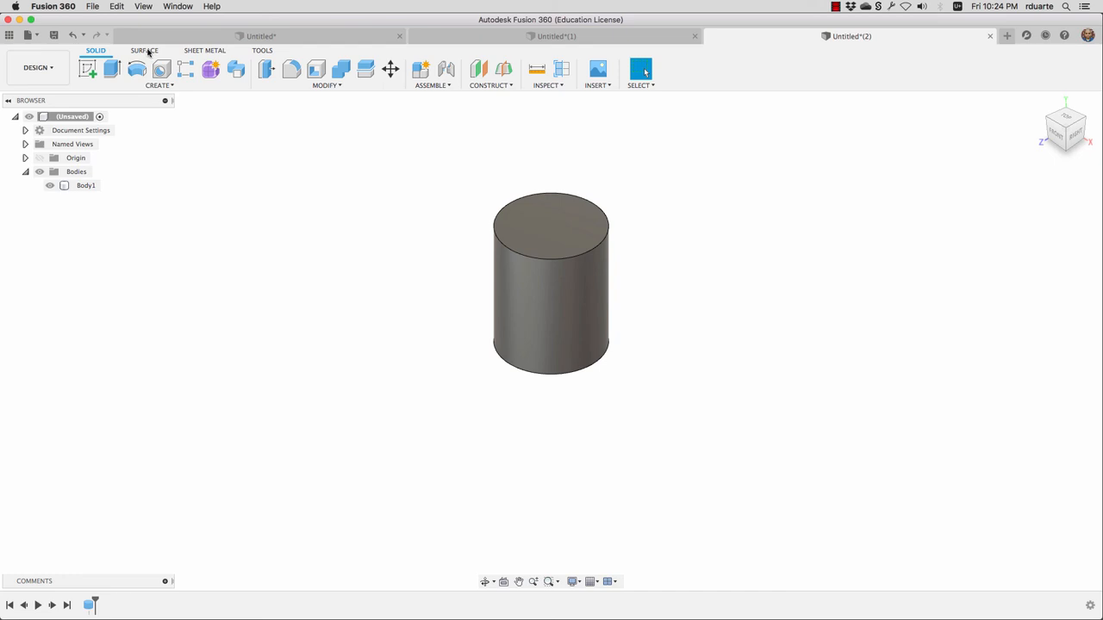
# - Switch to the Surface workspace and start a sketch for a circle beside the cylinder
pyautogui.click(145, 50)
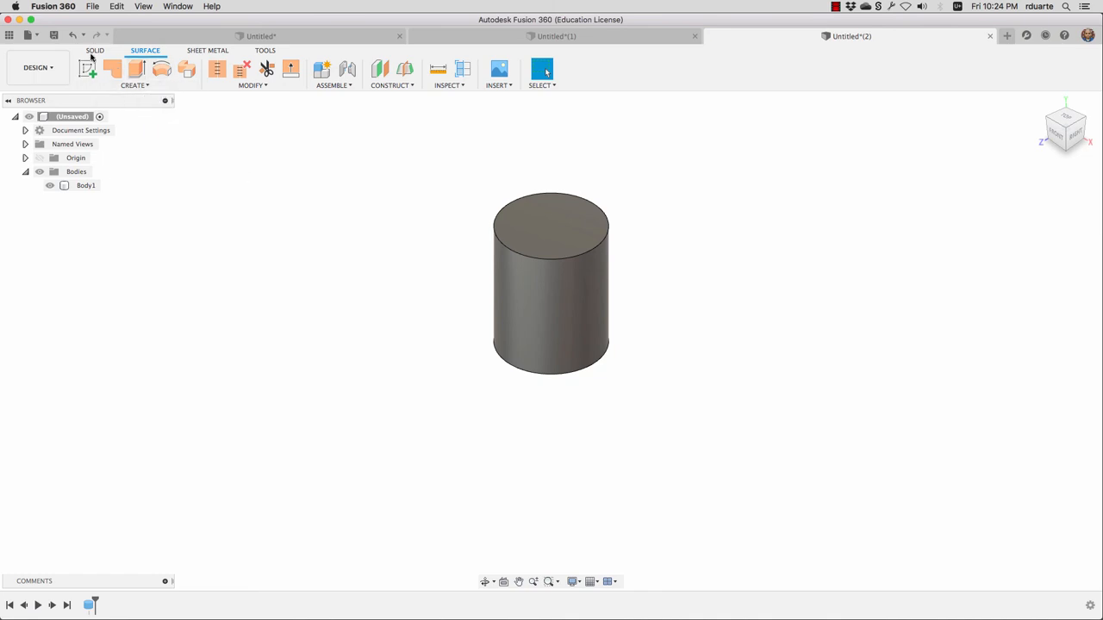
pyautogui.click(95, 50)
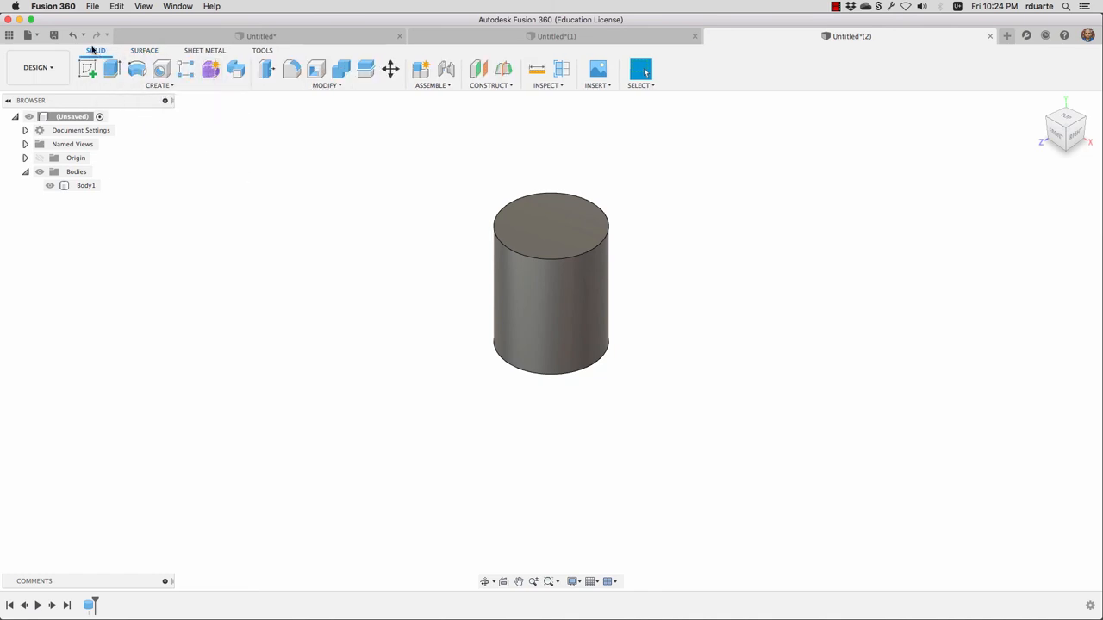
pyautogui.moveTo(211, 69)
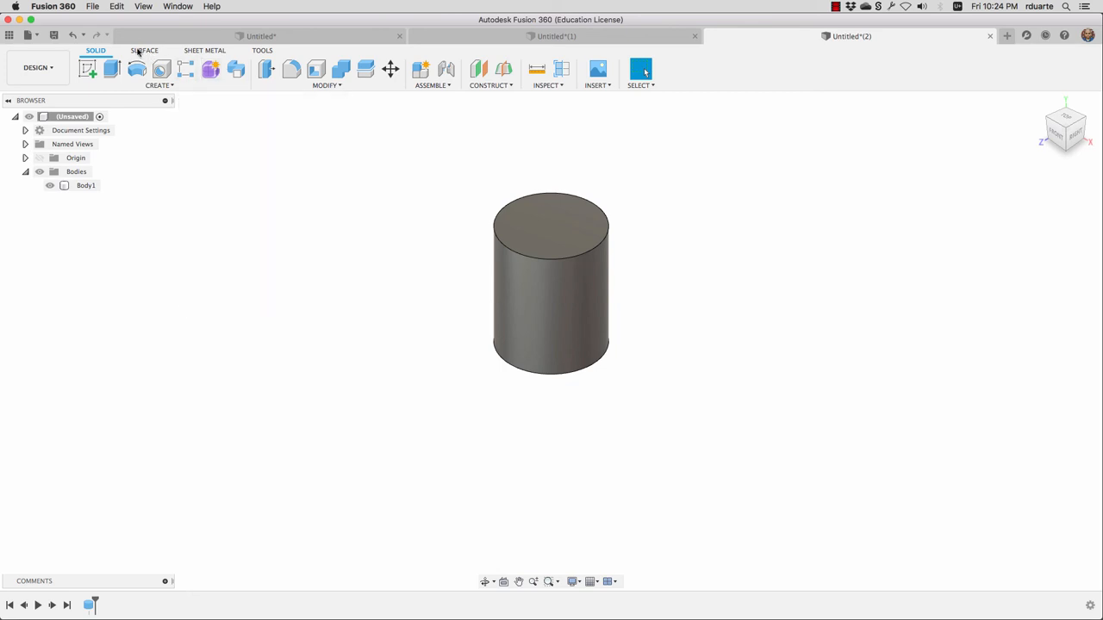
pyautogui.click(144, 50)
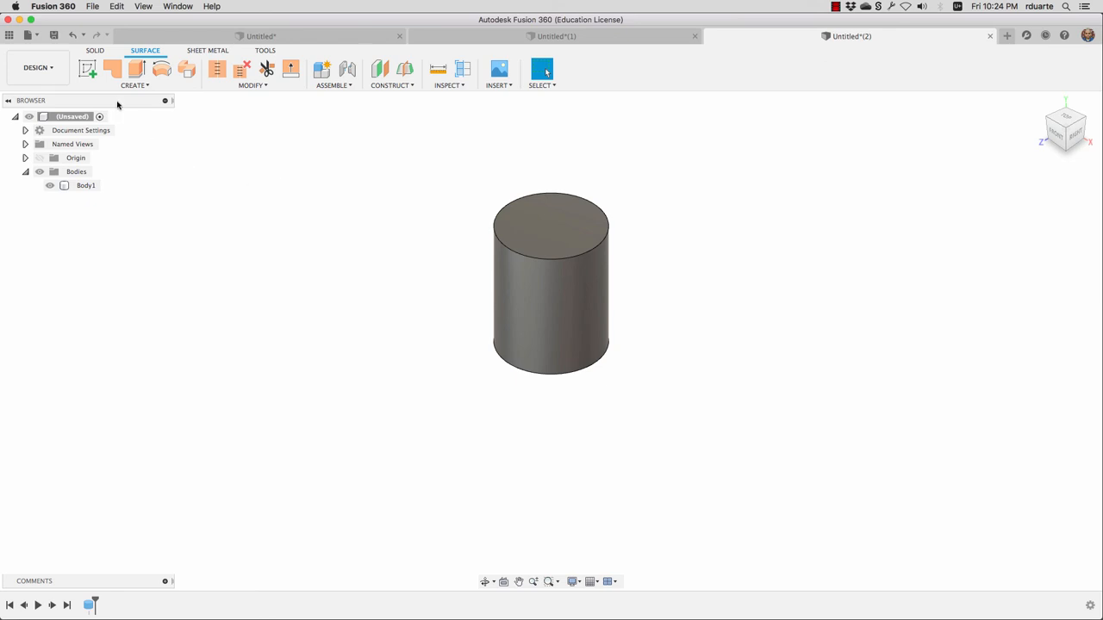
pyautogui.moveTo(86, 69)
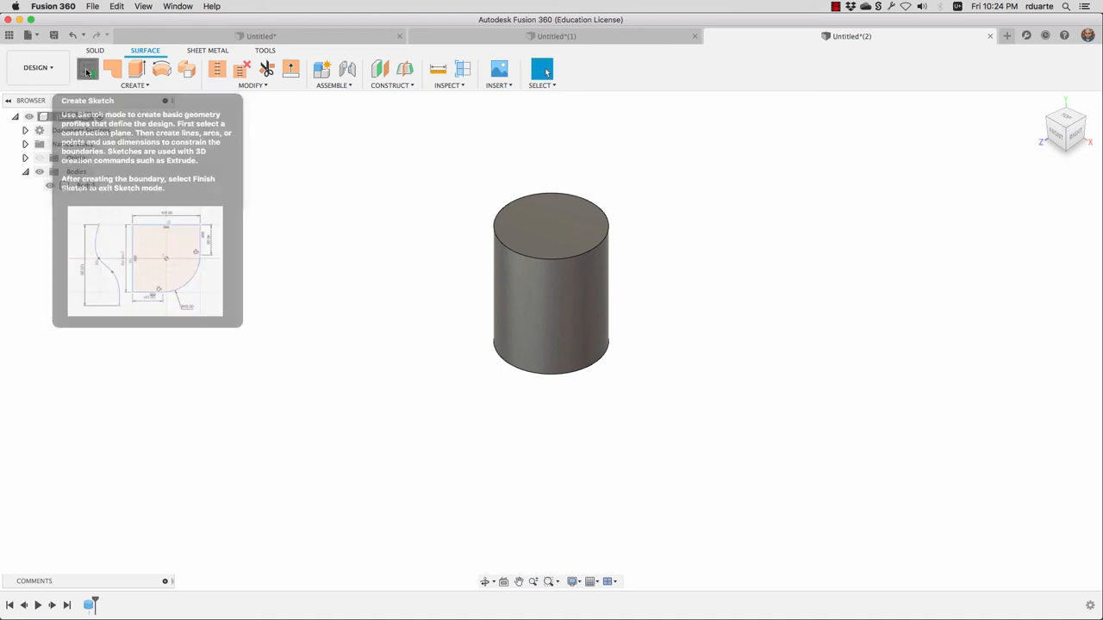
pyautogui.click(86, 69)
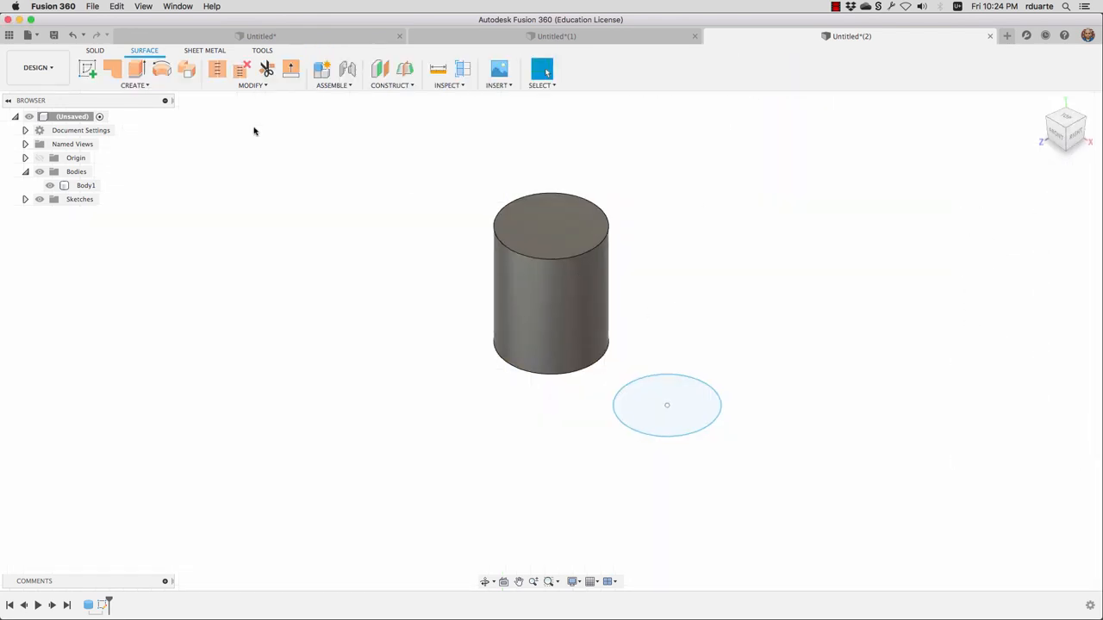
pyautogui.moveTo(682, 241)
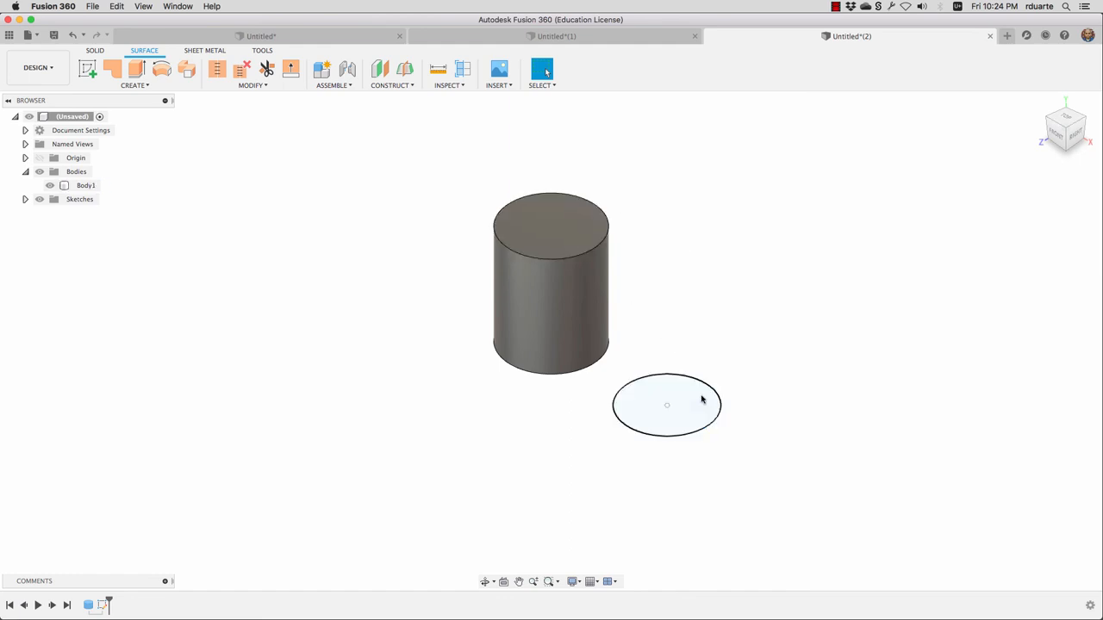
pyautogui.moveTo(688, 395)
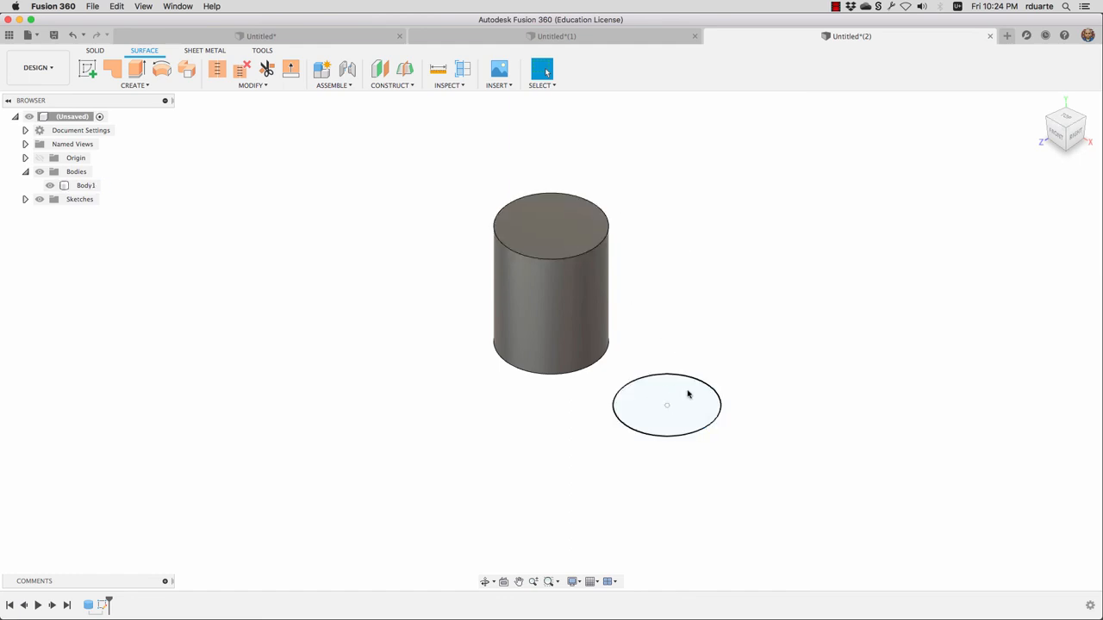
pyautogui.moveTo(622, 410)
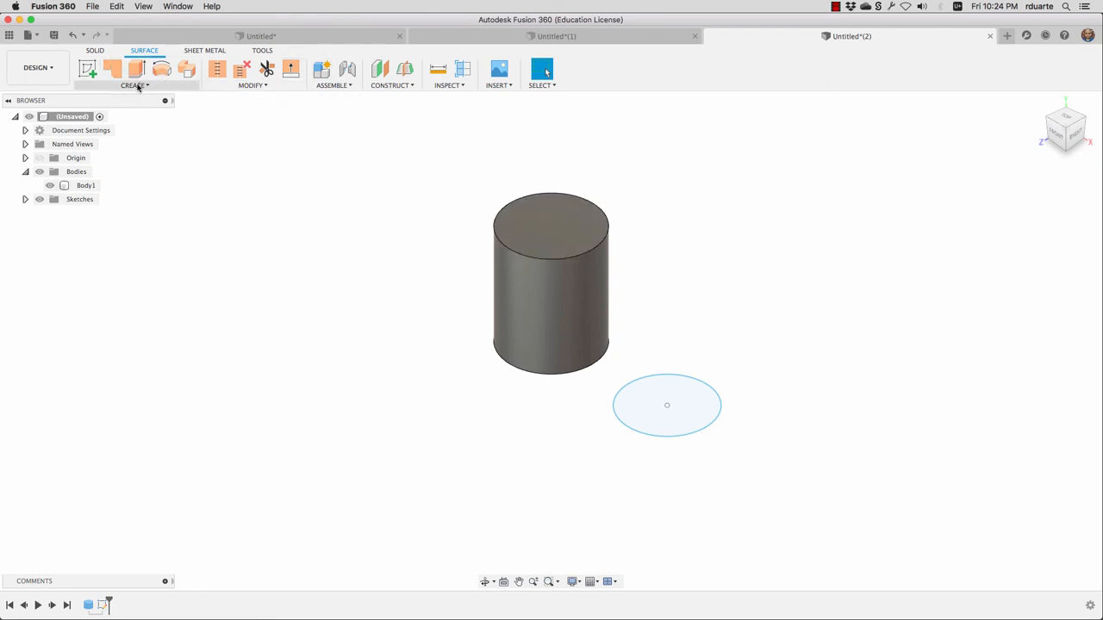
# - Extrude the sketched circle 50 mm into an open surface cylinder
pyautogui.click(132, 85)
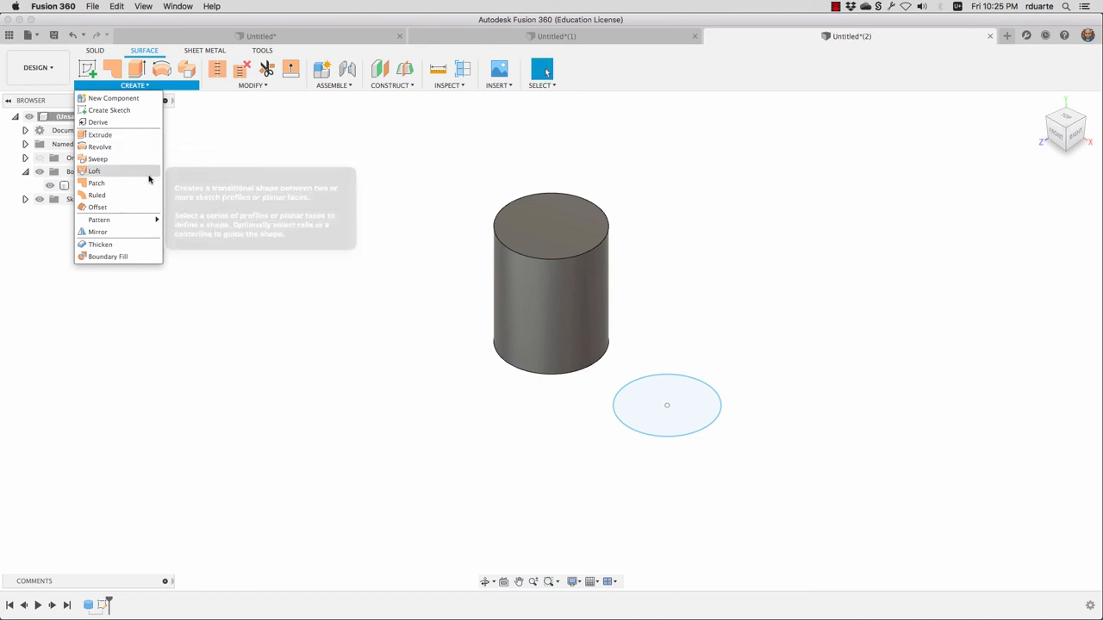
pyautogui.click(100, 134)
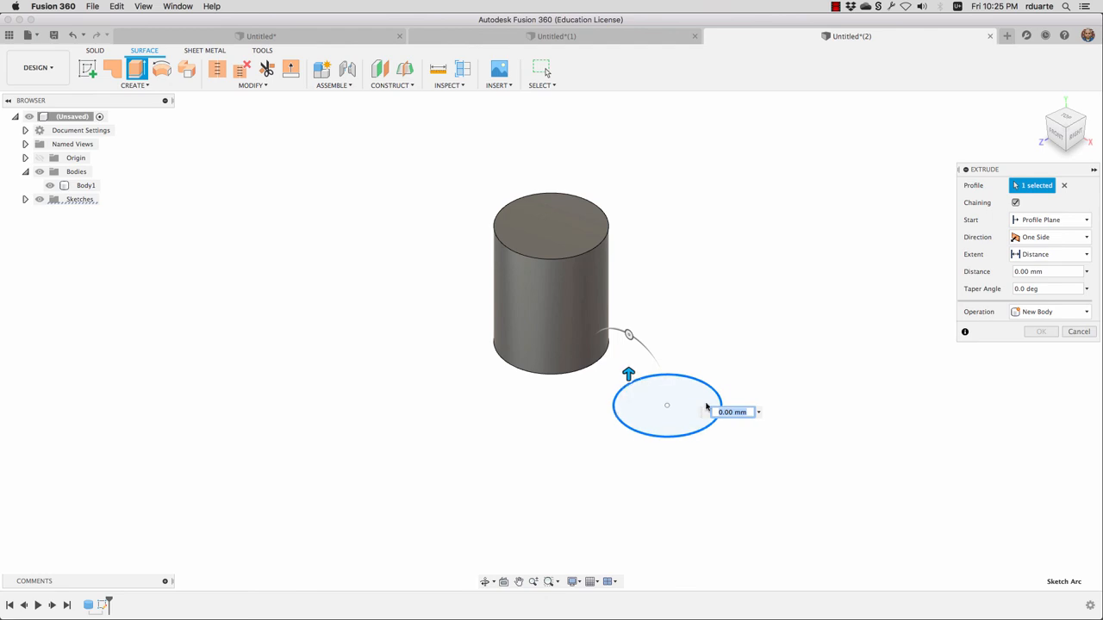
pyautogui.moveTo(627, 374); pyautogui.dragTo(627, 293)
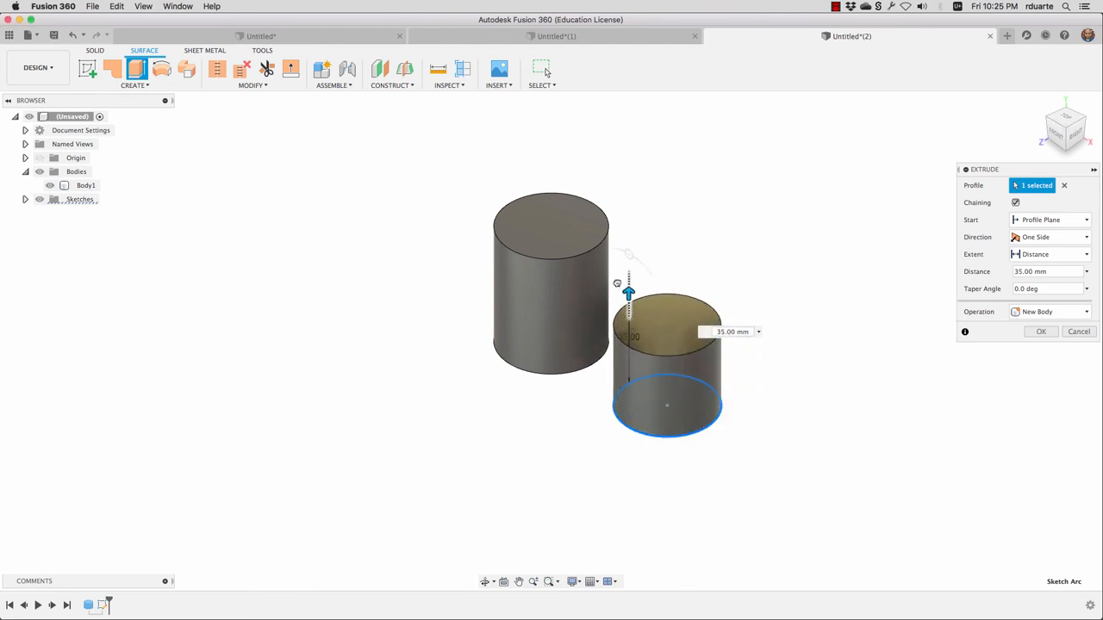
pyautogui.moveTo(627, 293); pyautogui.dragTo(627, 259)
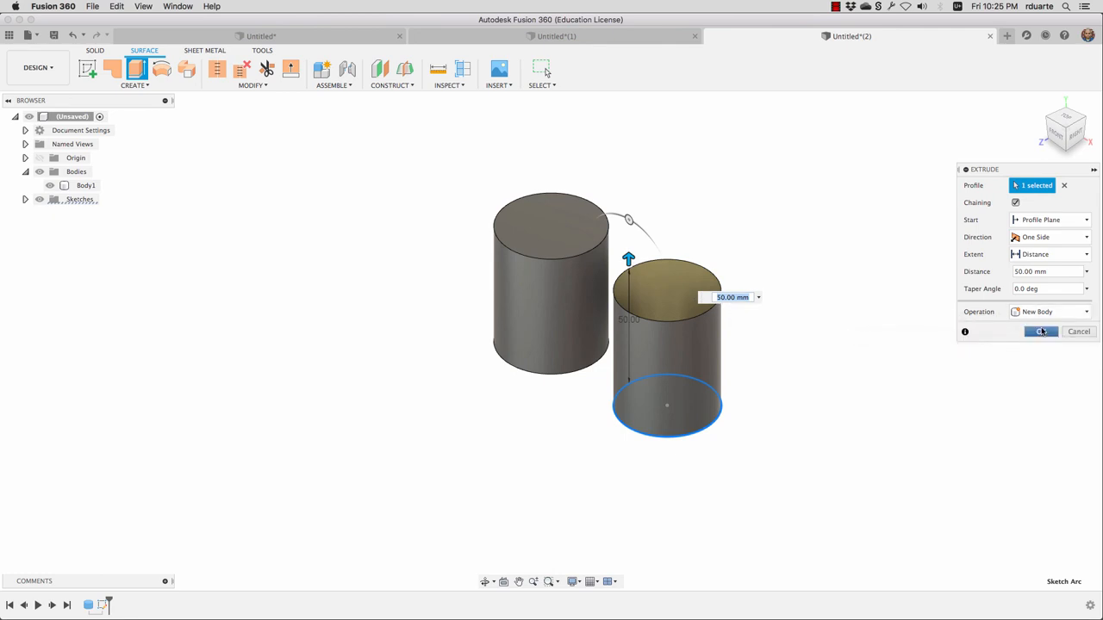
pyautogui.click(1041, 331)
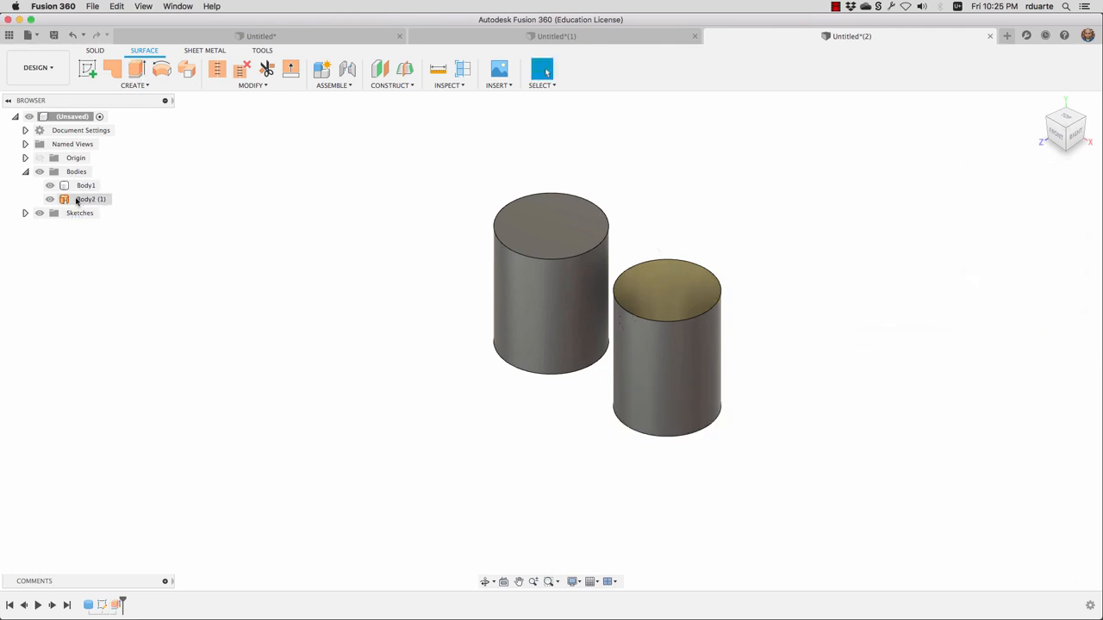
# - Highlight Body1 and the new surface Body2 in the browser to compare them
pyautogui.click(86, 186)
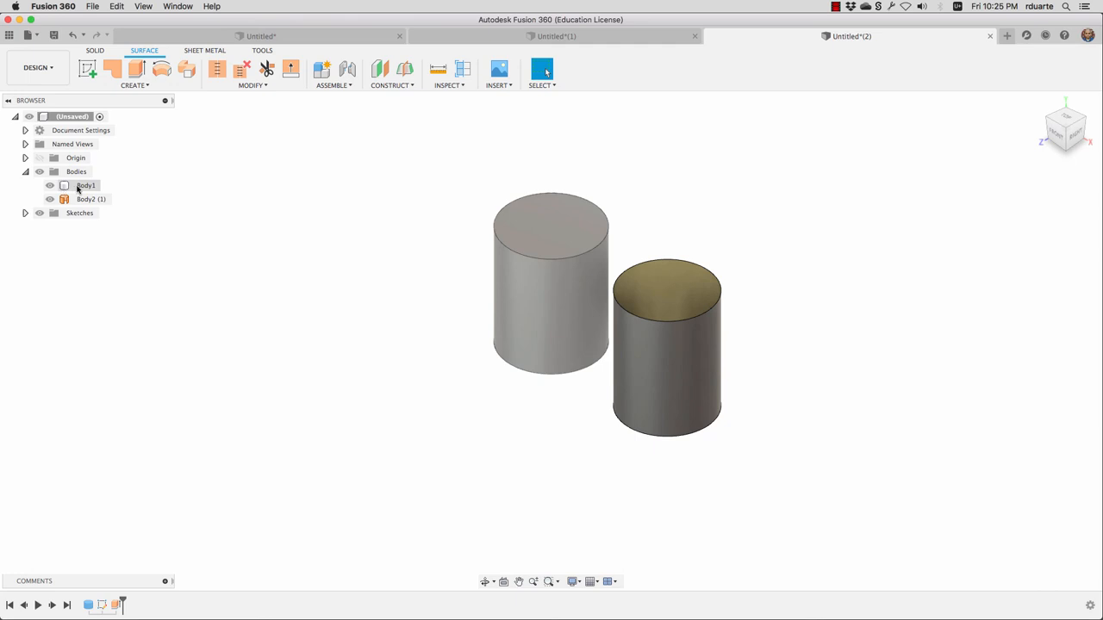
pyautogui.click(86, 200)
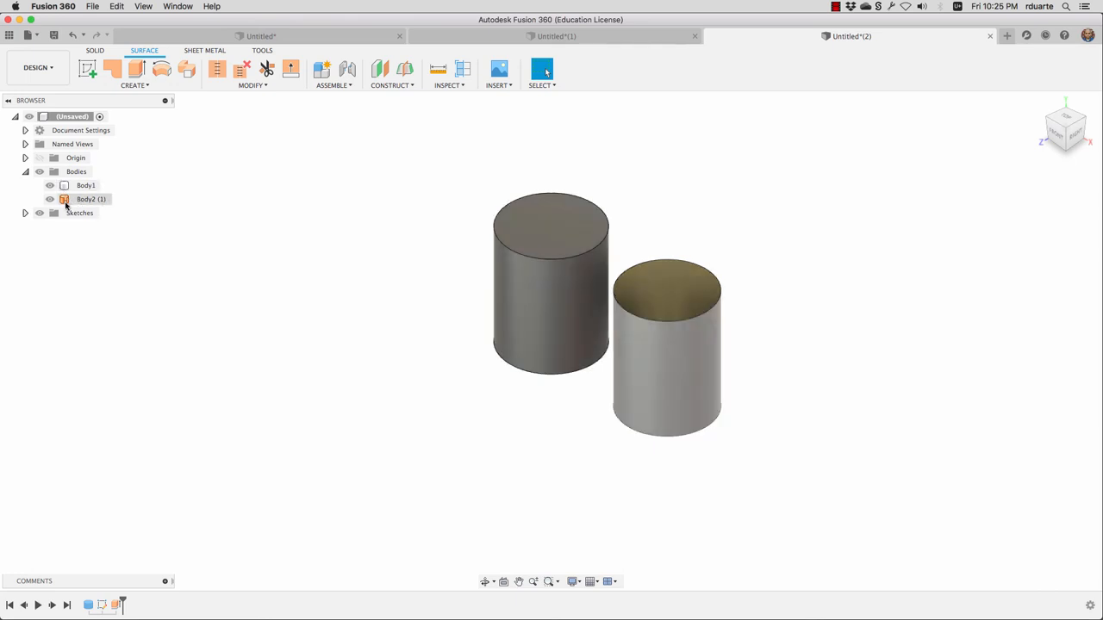
pyautogui.click(91, 200)
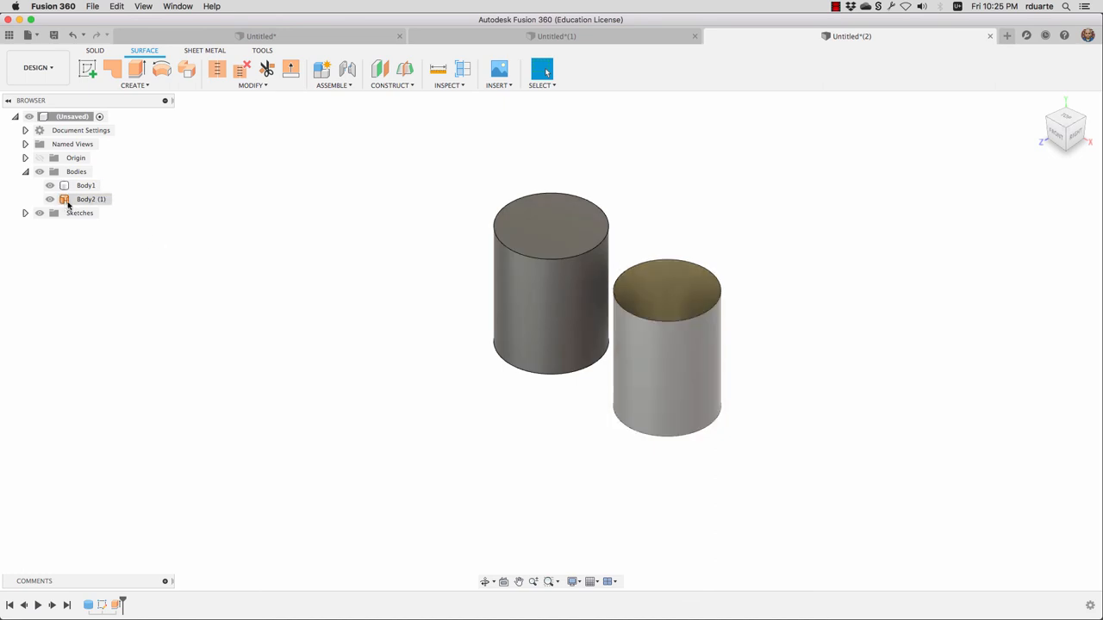
pyautogui.click(86, 186)
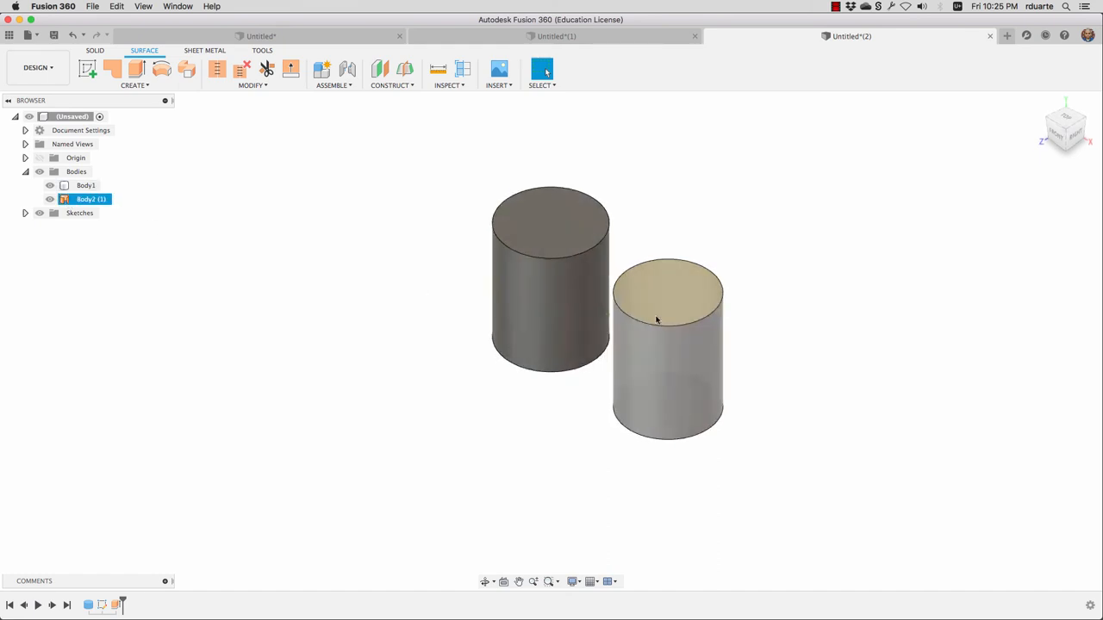
pyautogui.moveTo(655, 319); pyautogui.dragTo(707, 336)
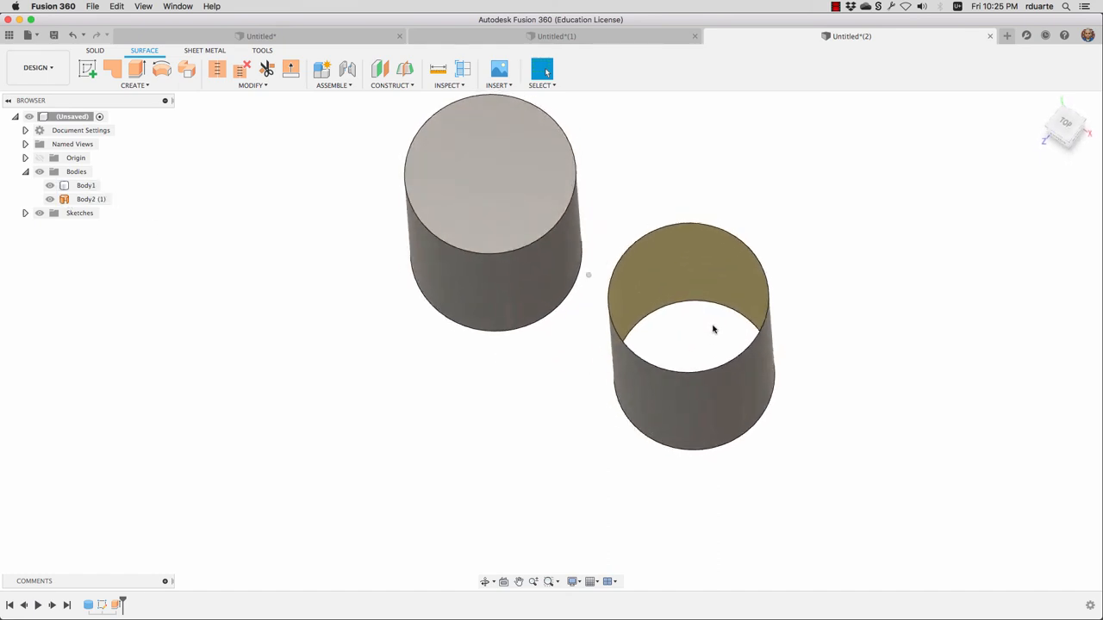
pyautogui.moveTo(714, 331); pyautogui.dragTo(682, 300)
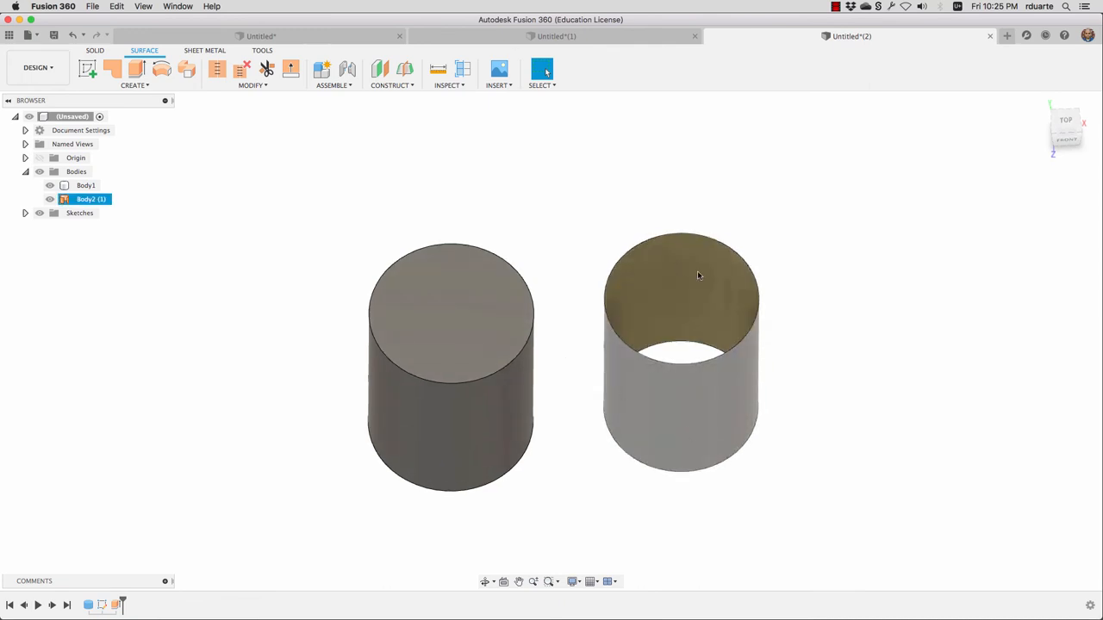
pyautogui.moveTo(714, 317)
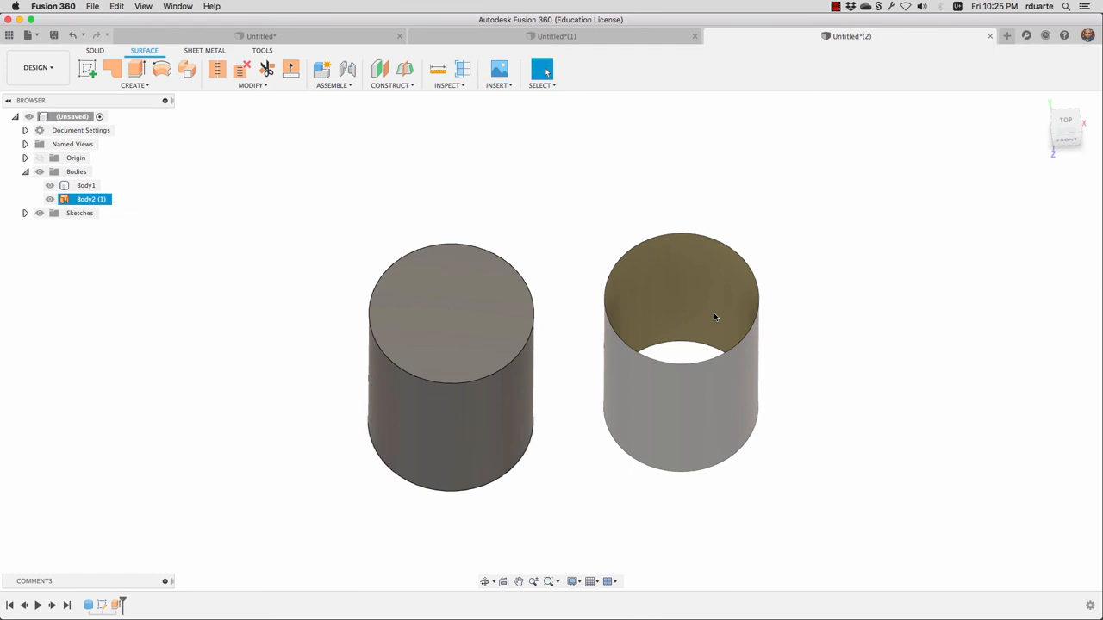
pyautogui.moveTo(739, 324)
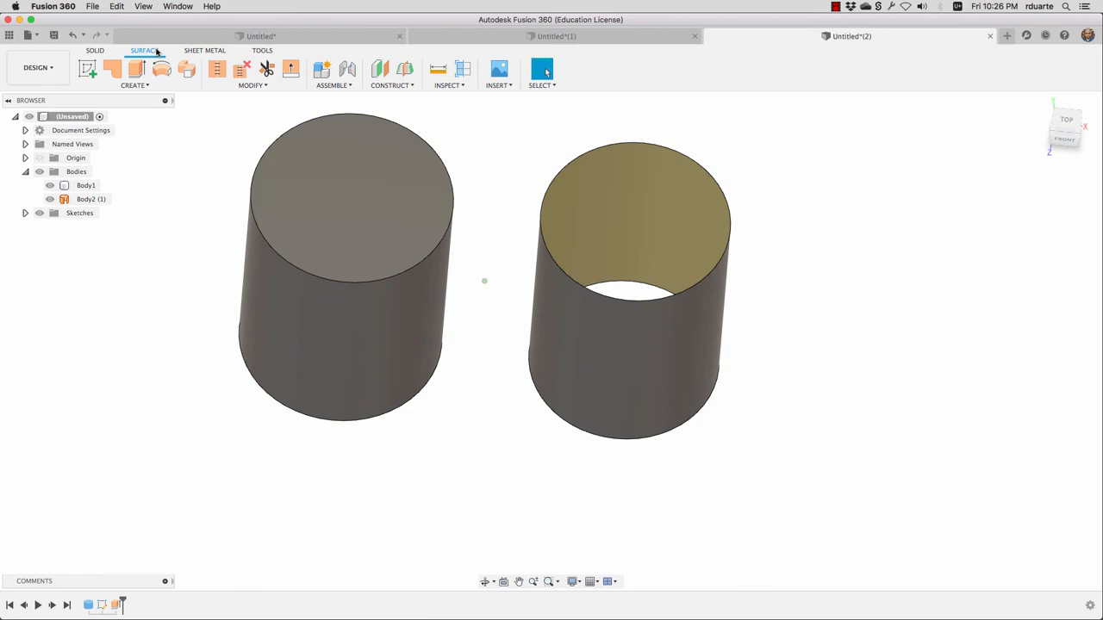
pyautogui.moveTo(112, 69)
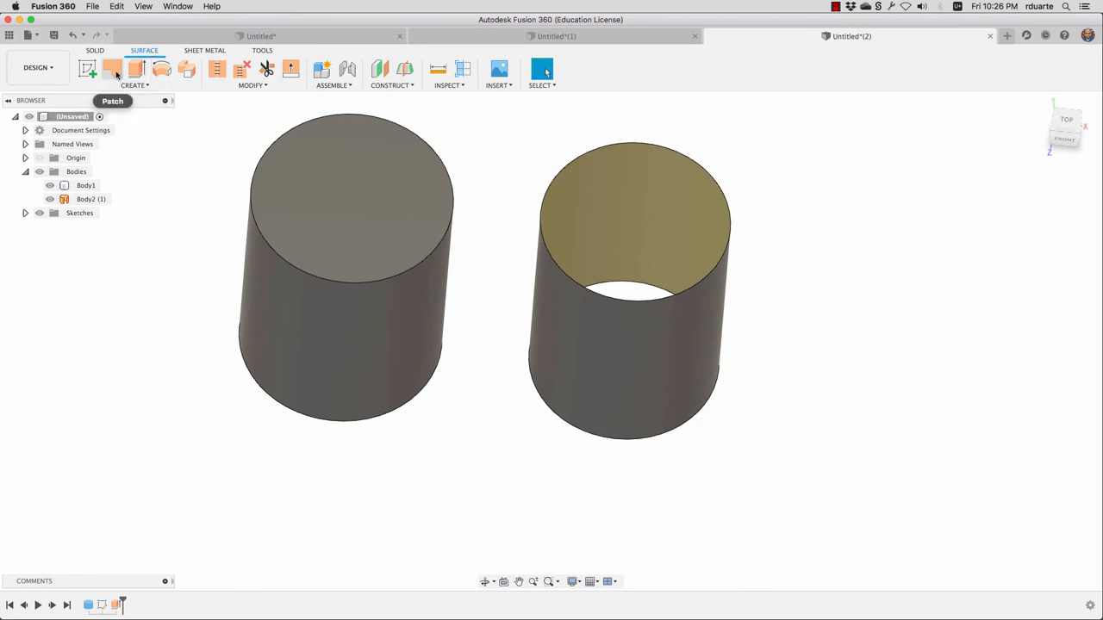
pyautogui.moveTo(114, 72)
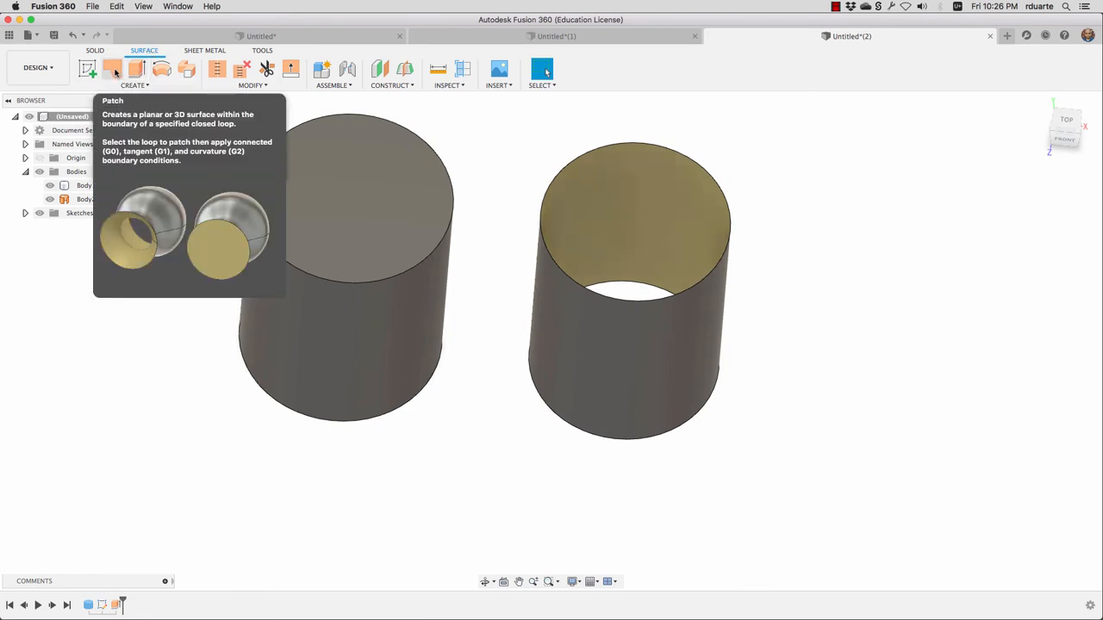
# - Patch the top and bottom rims of the surface cylinder, adding Body3 and Body4
pyautogui.click(112, 69)
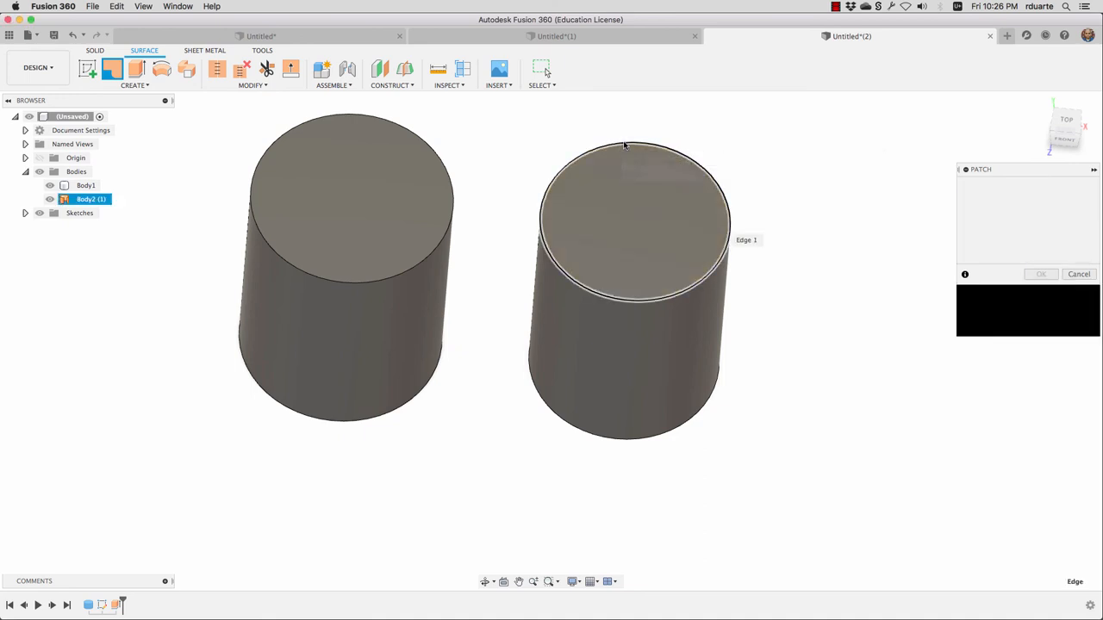
pyautogui.click(1041, 274)
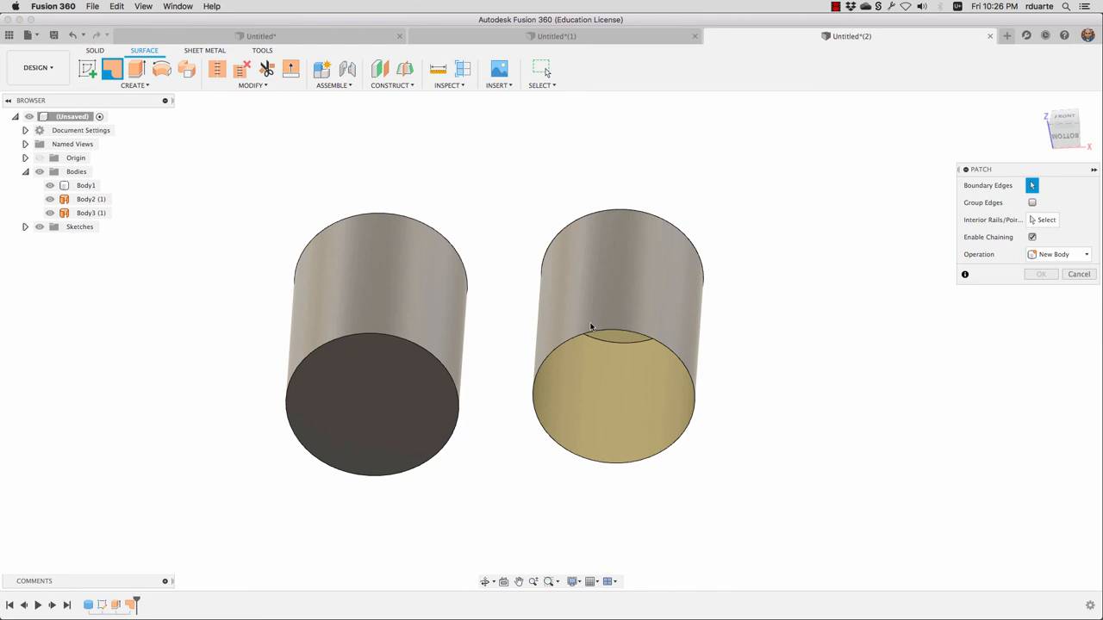
pyautogui.click(617, 331)
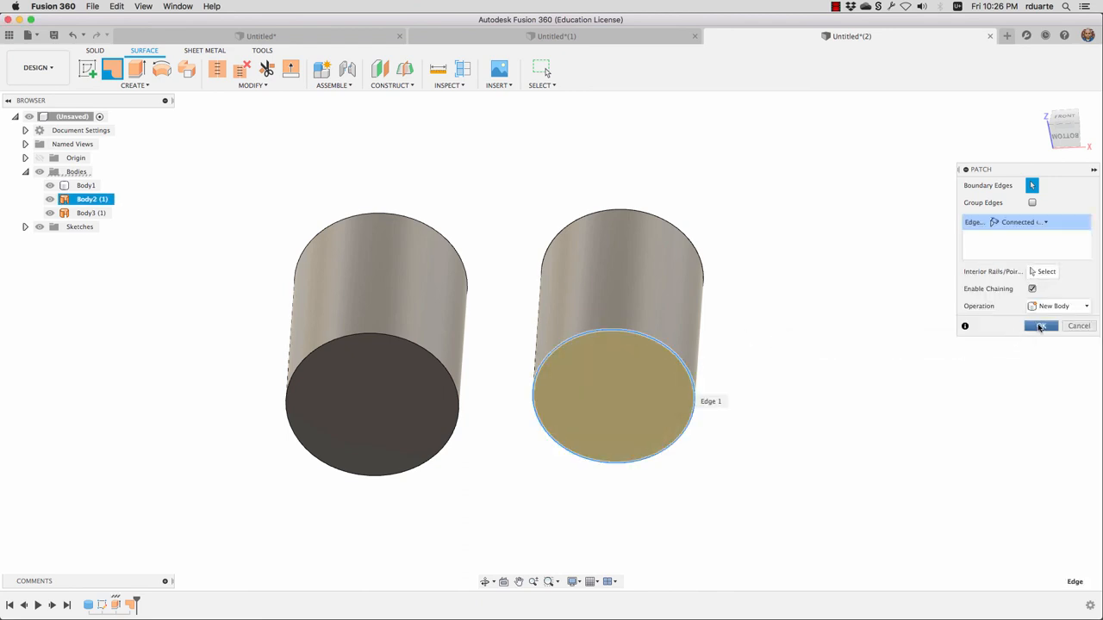
pyautogui.click(1041, 325)
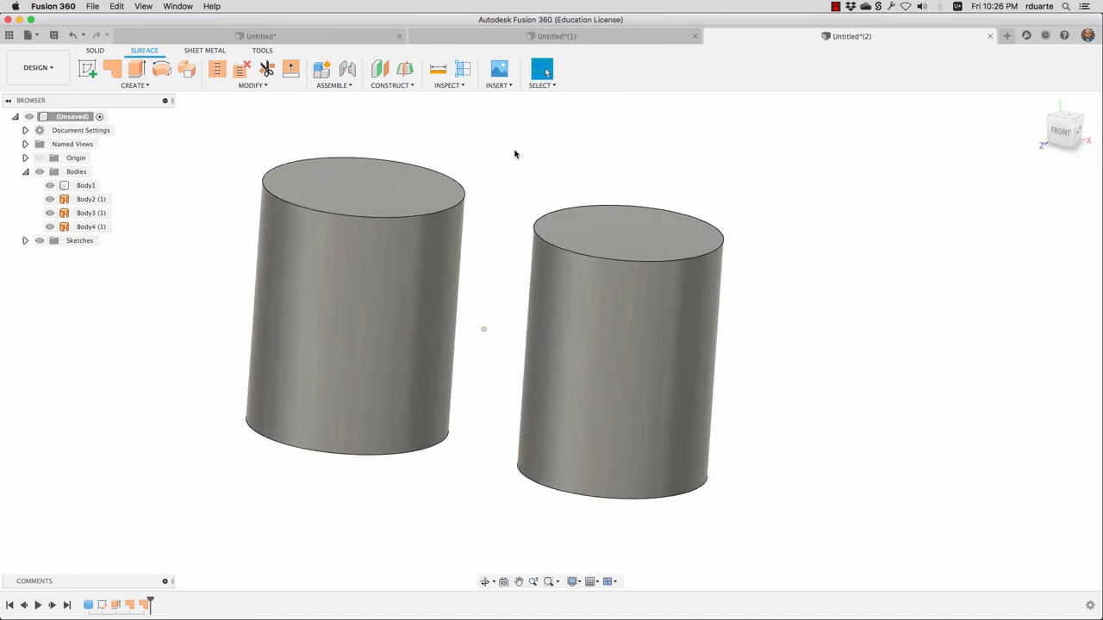
# - Stitch the wall and both caps into one solid body, Body5
pyautogui.click(621, 336)
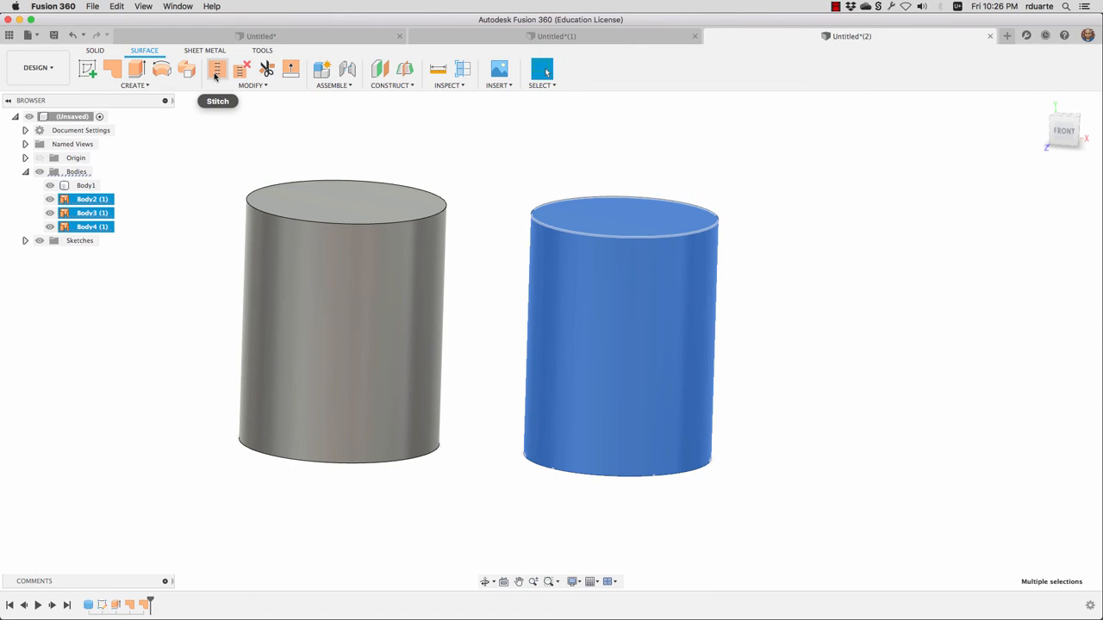
pyautogui.click(217, 69)
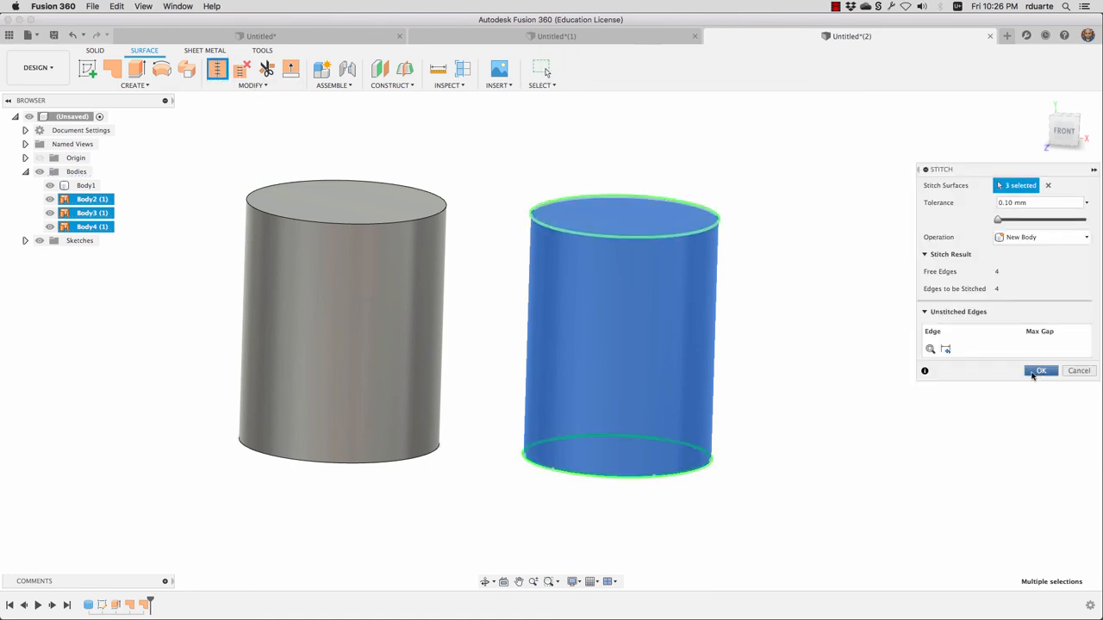
pyautogui.moveTo(710, 235)
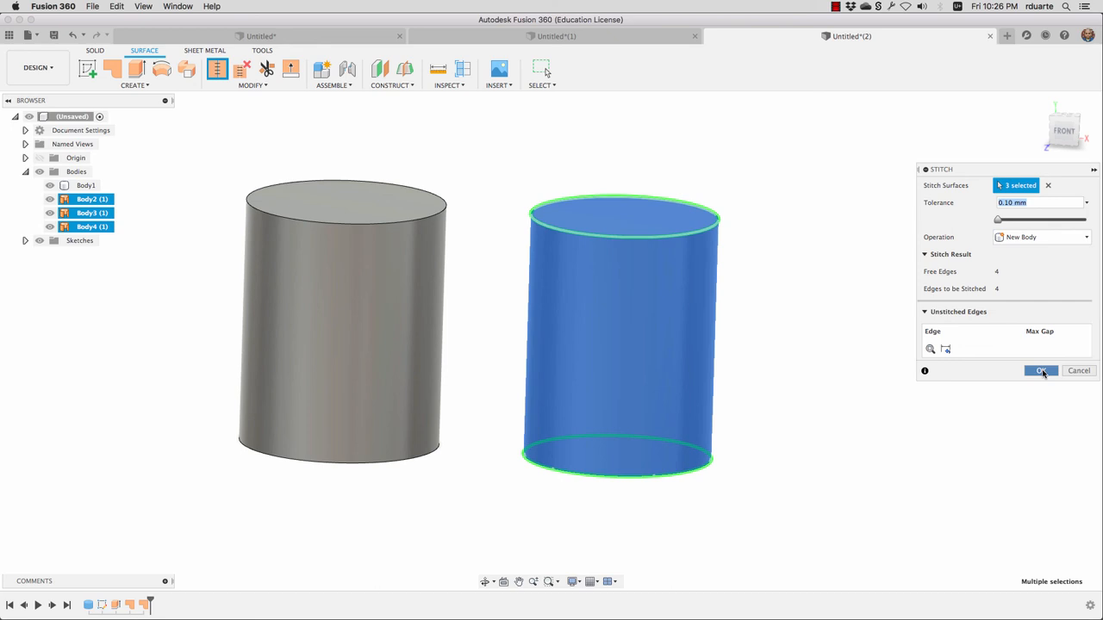
pyautogui.click(1041, 371)
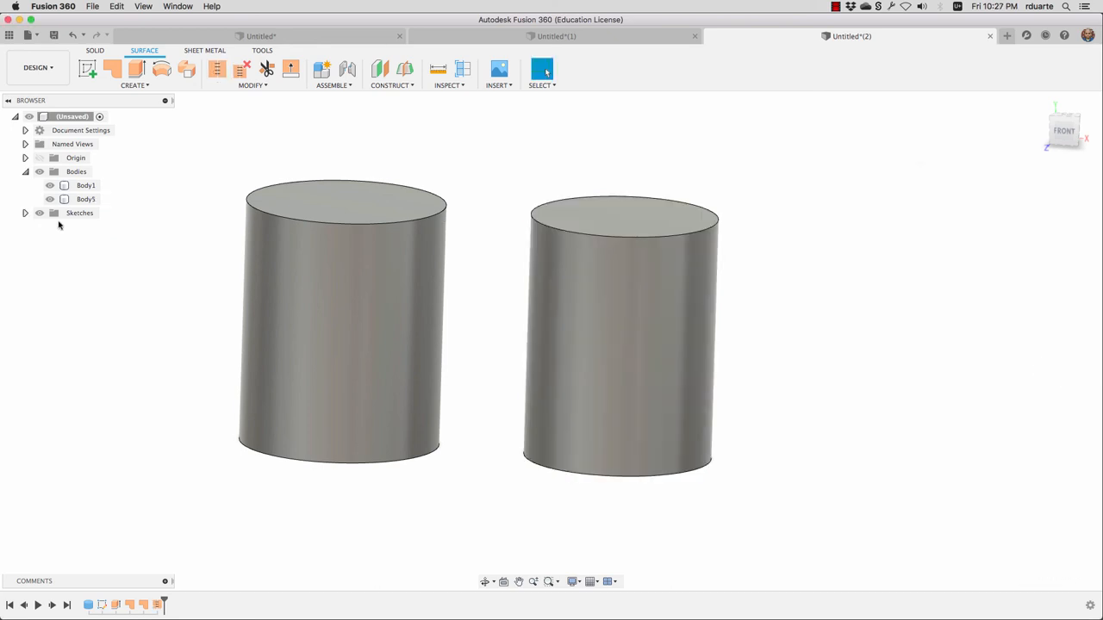
pyautogui.click(87, 200)
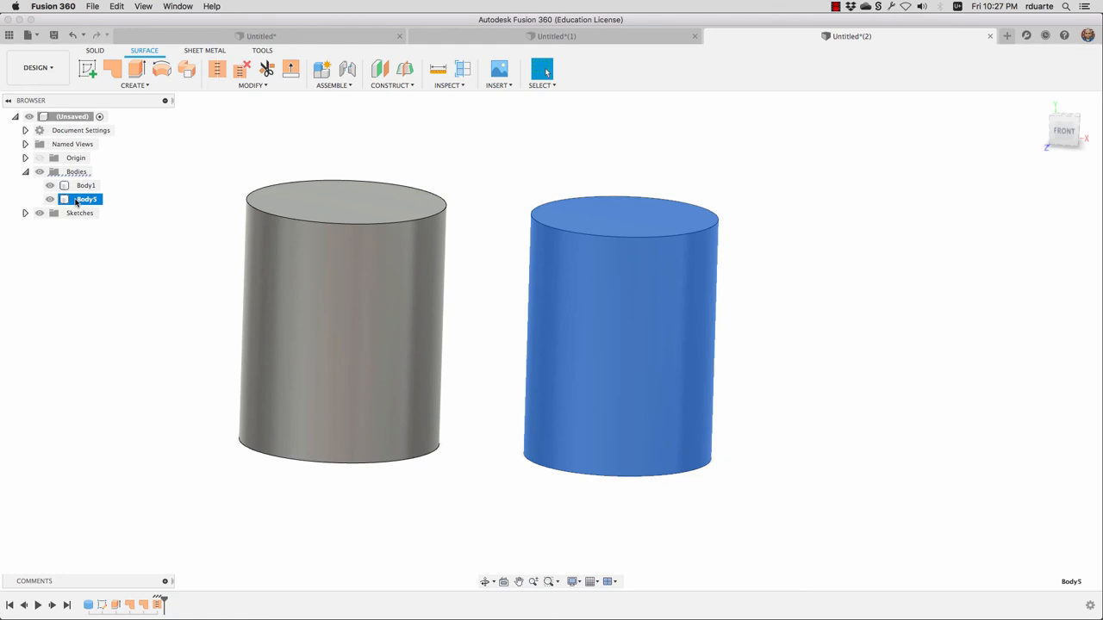
pyautogui.moveTo(617, 210)
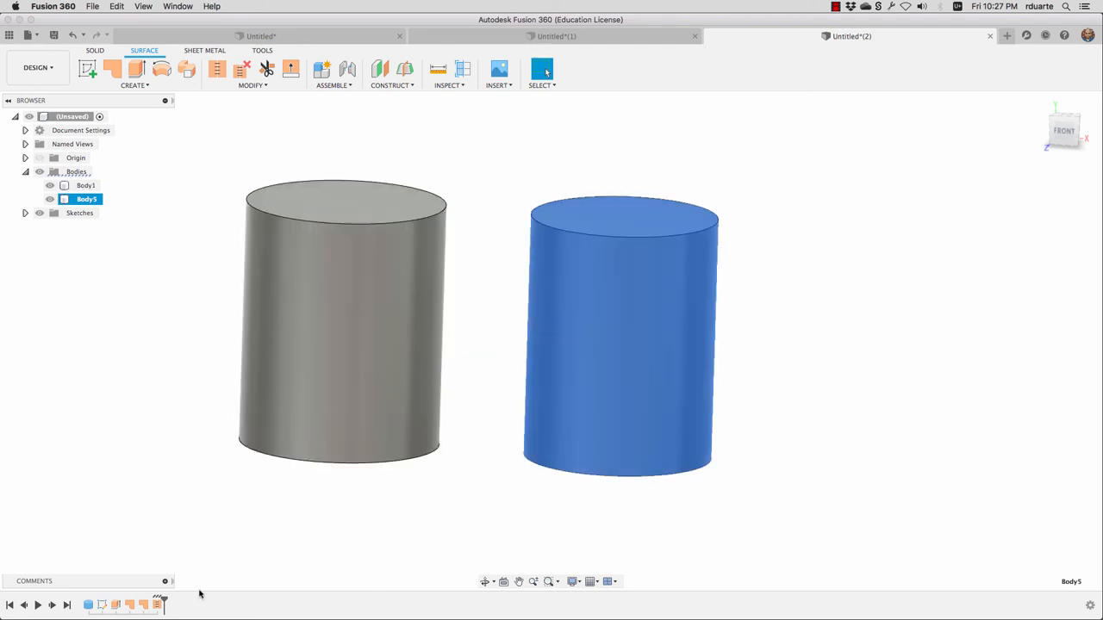
pyautogui.moveTo(155, 603)
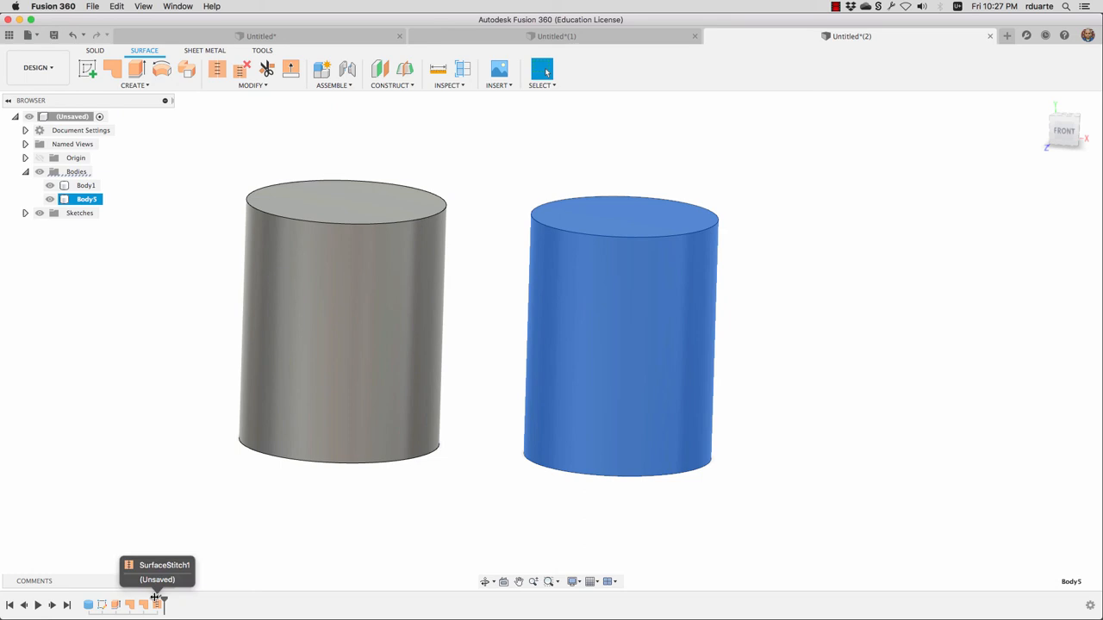
pyautogui.moveTo(127, 603)
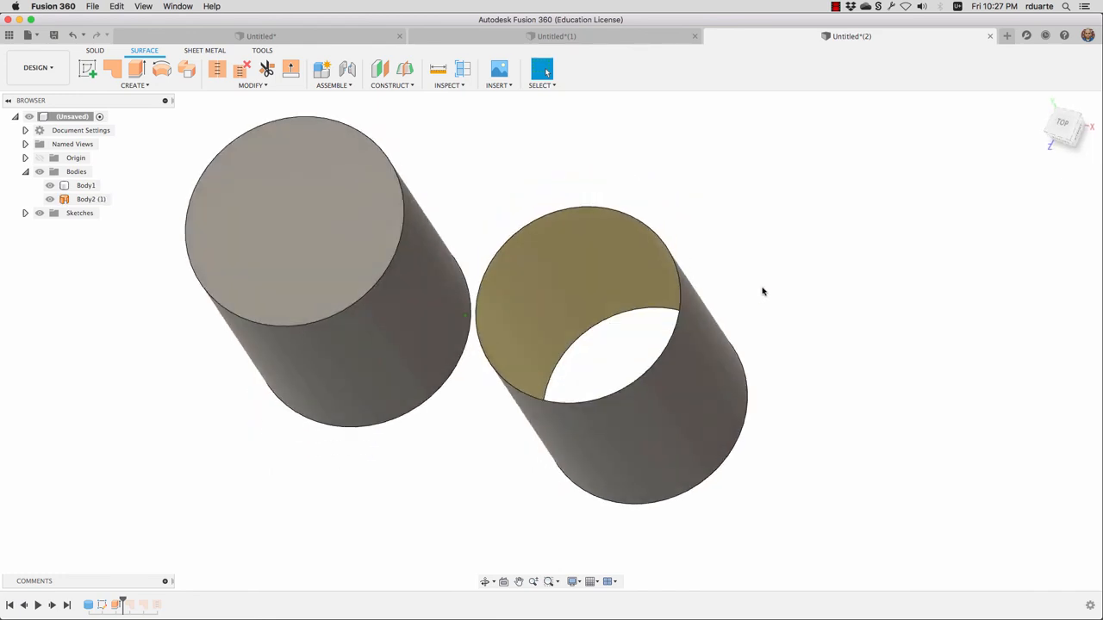
# - Roll the timeline back before the patches so the cylinder is an open shell again
pyautogui.click(1062, 128)
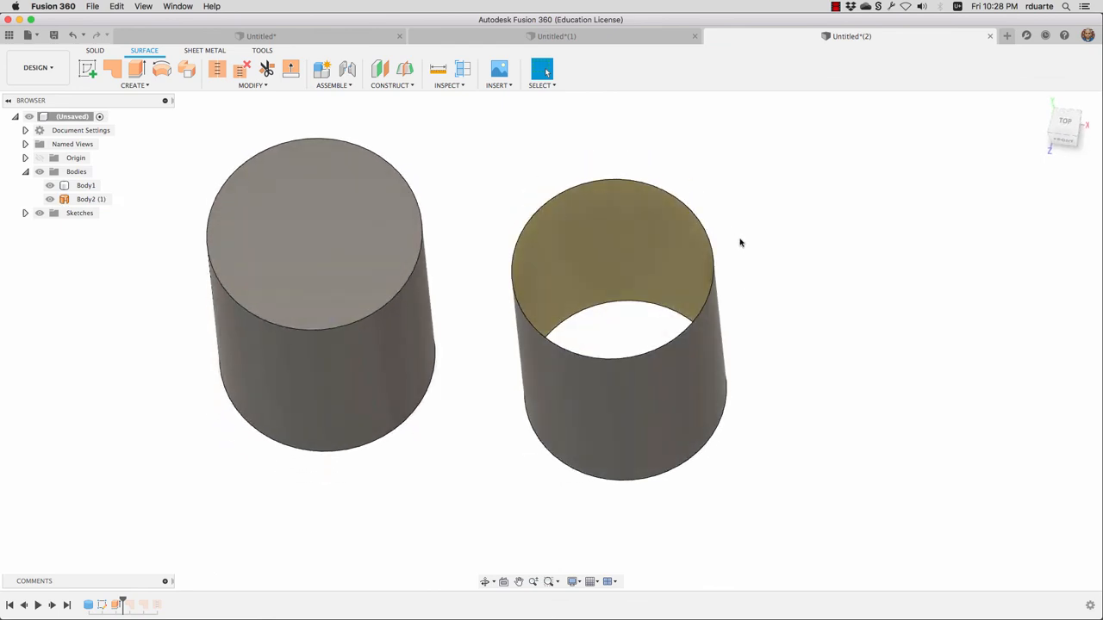
pyautogui.moveTo(796, 295)
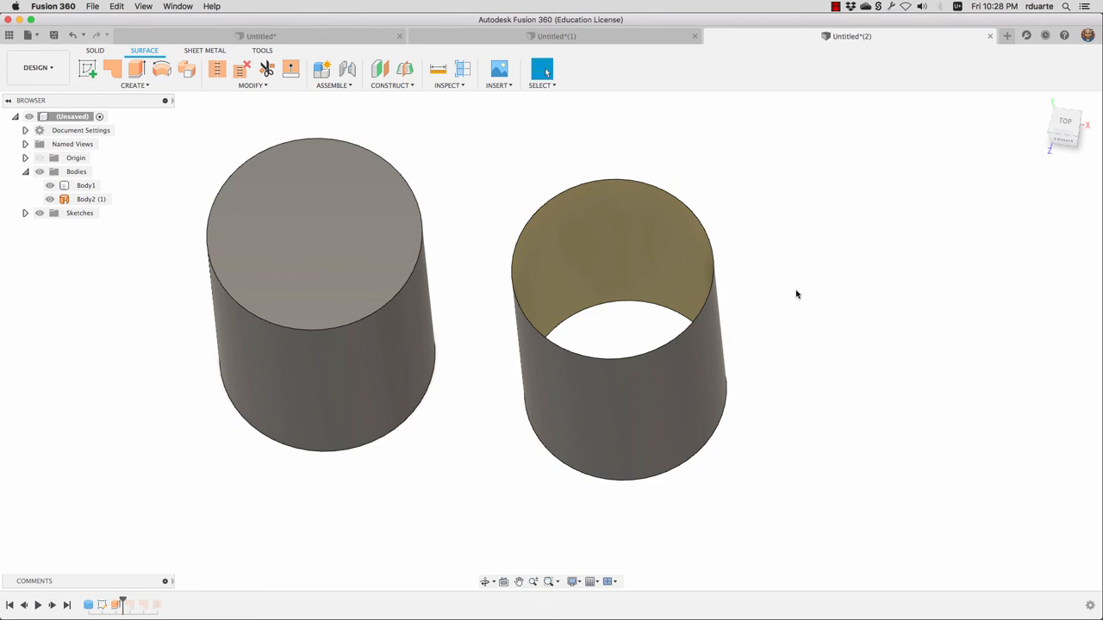
pyautogui.moveTo(767, 209)
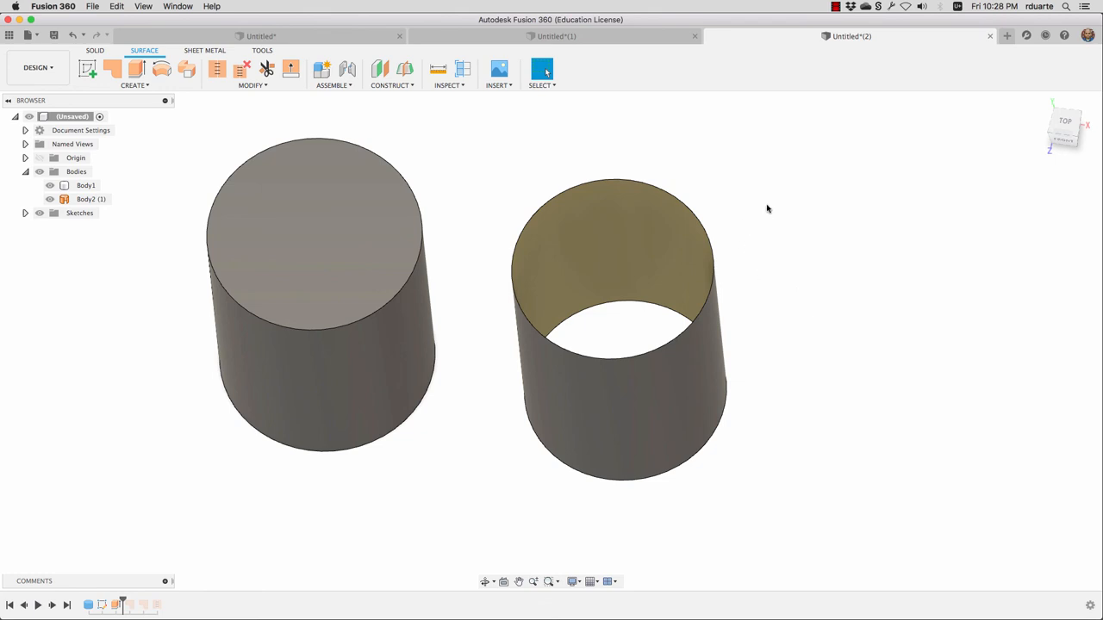
pyautogui.moveTo(612, 159)
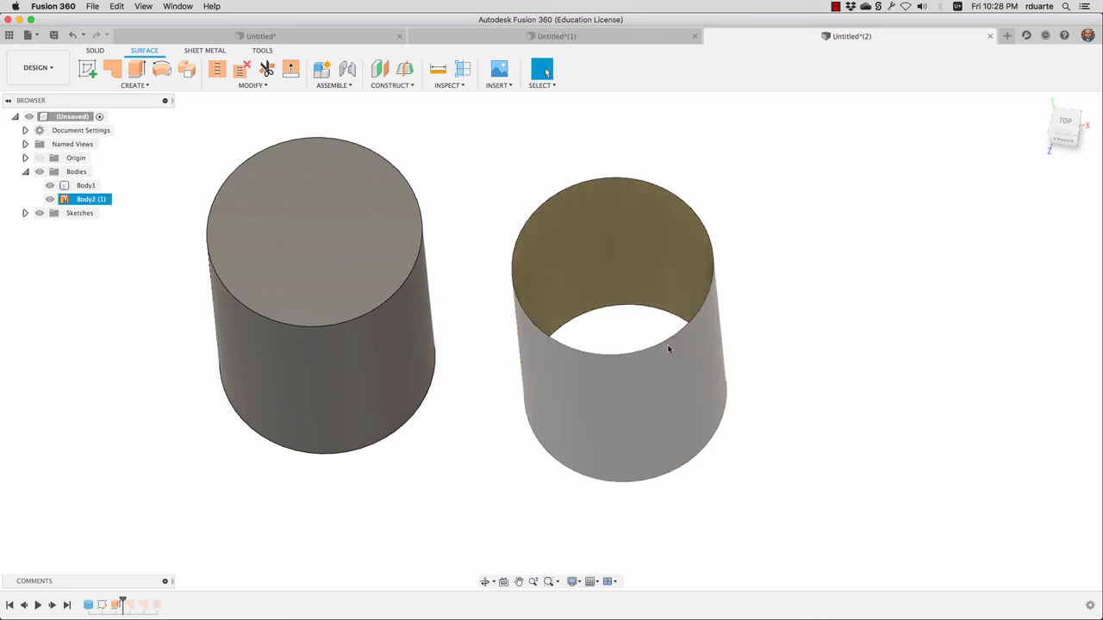
pyautogui.moveTo(655, 255)
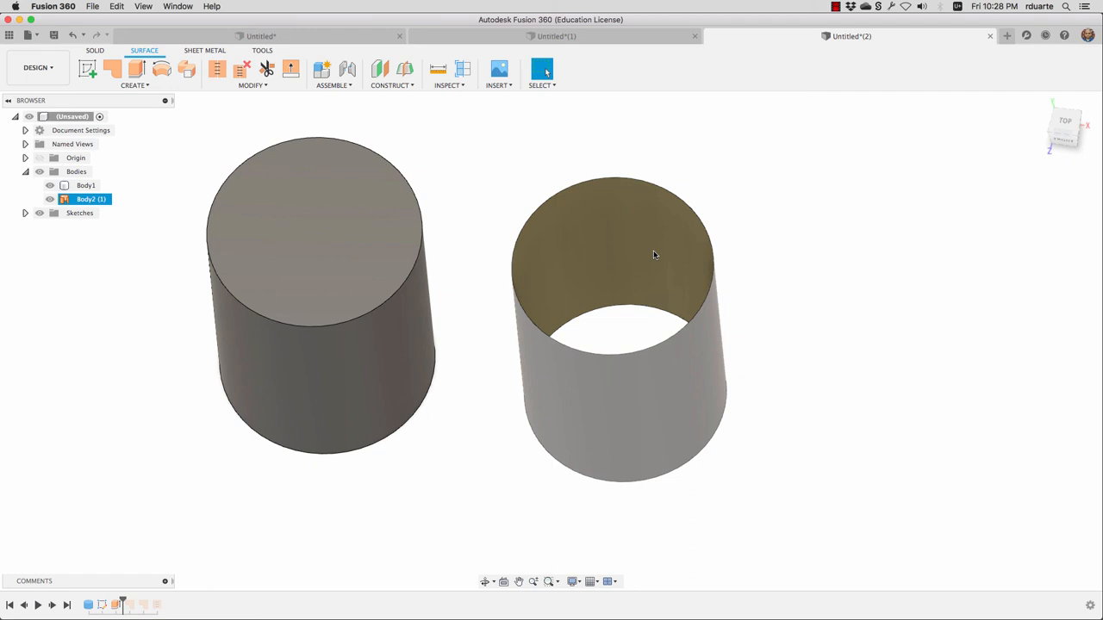
pyautogui.moveTo(565, 300)
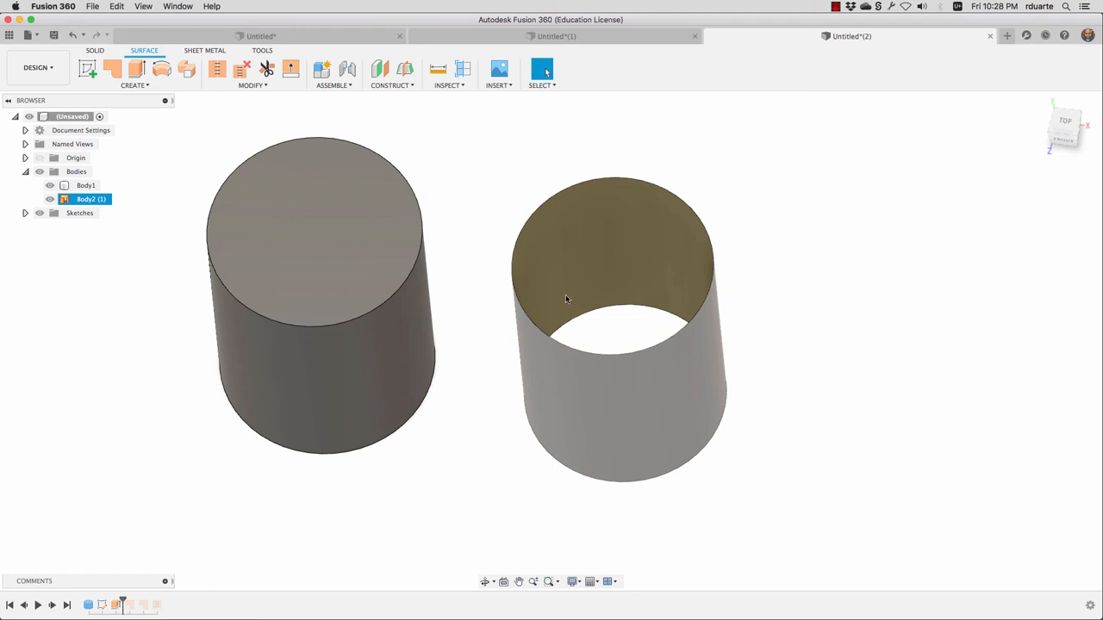
# - Patch the top rim of the open surface cylinder as a new body
pyautogui.click(135, 84)
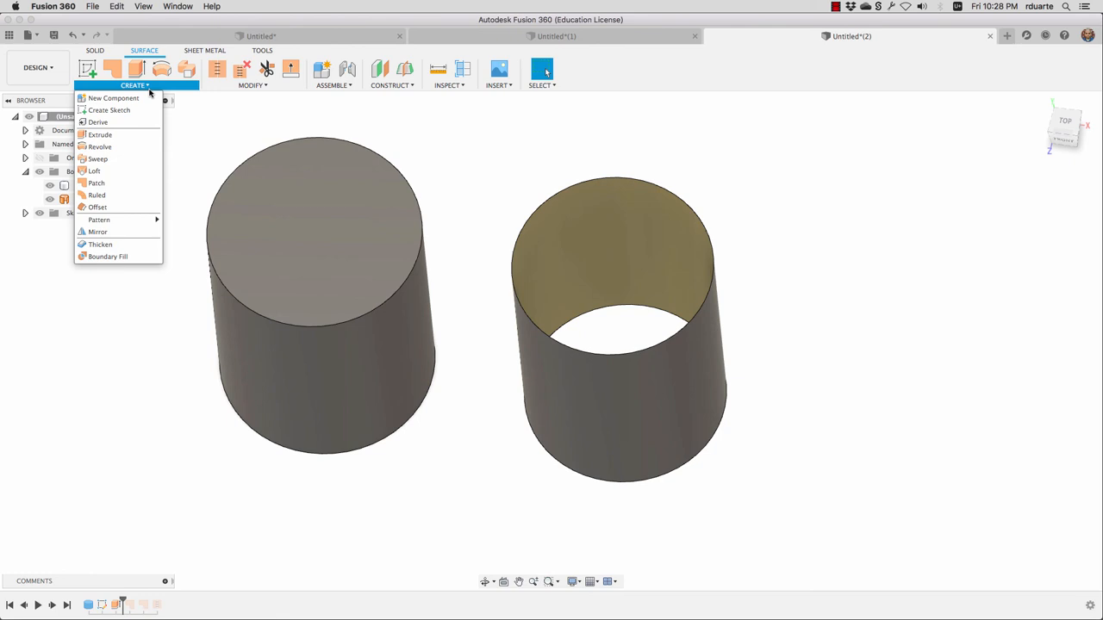
pyautogui.moveTo(107, 257)
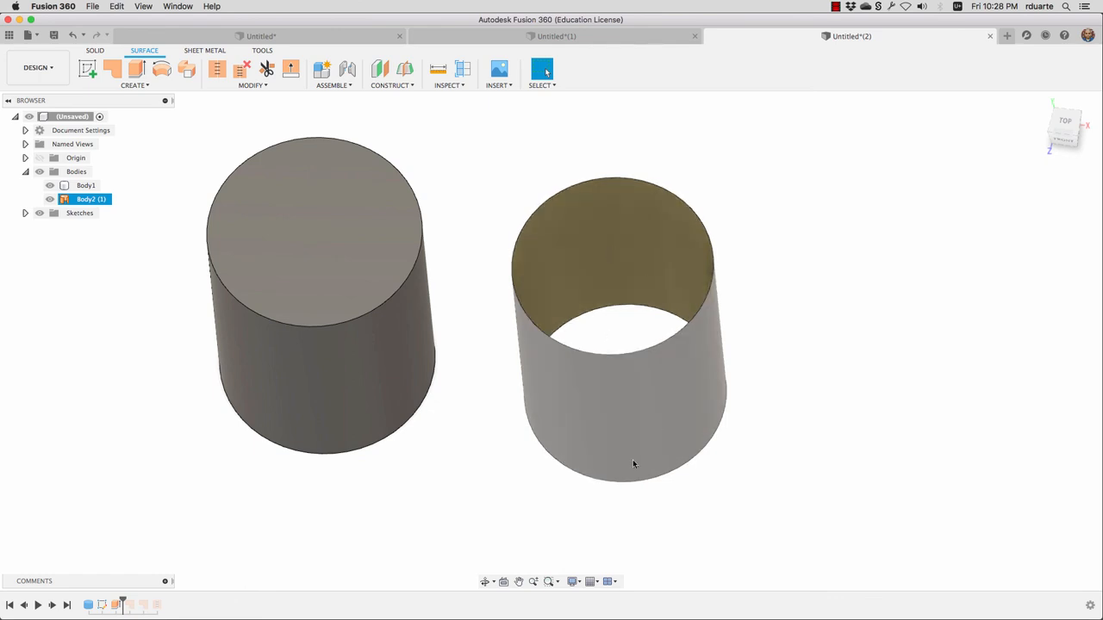
pyautogui.moveTo(624, 266)
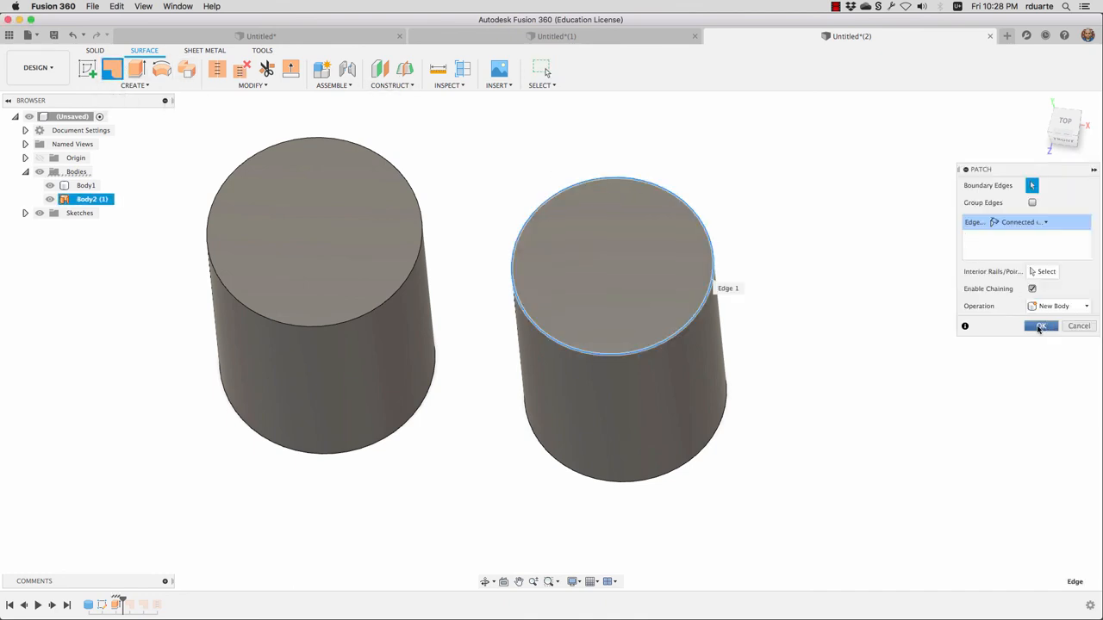
pyautogui.click(1041, 326)
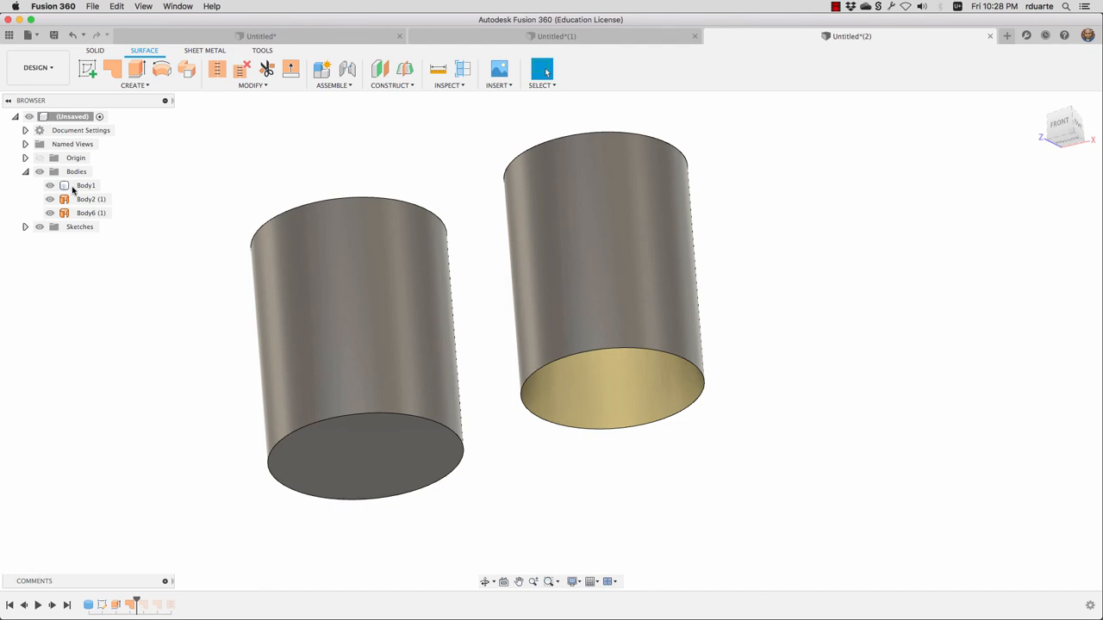
pyautogui.click(86, 186)
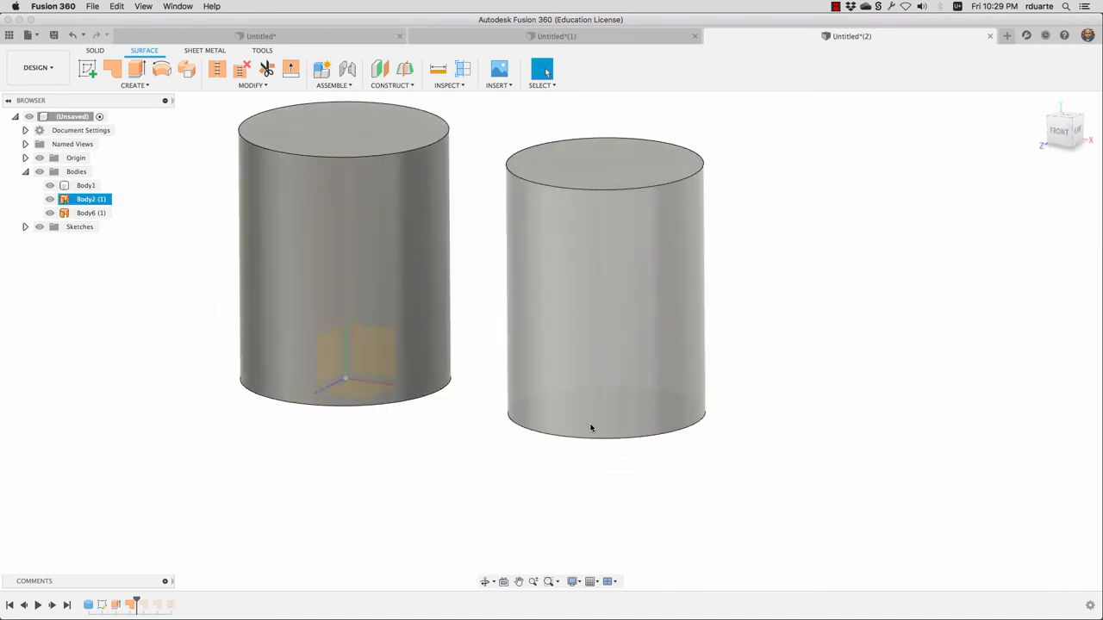
# - Start a Boundary Fill with the right cylinder's wall and cap surfaces as tools
pyautogui.click(134, 76)
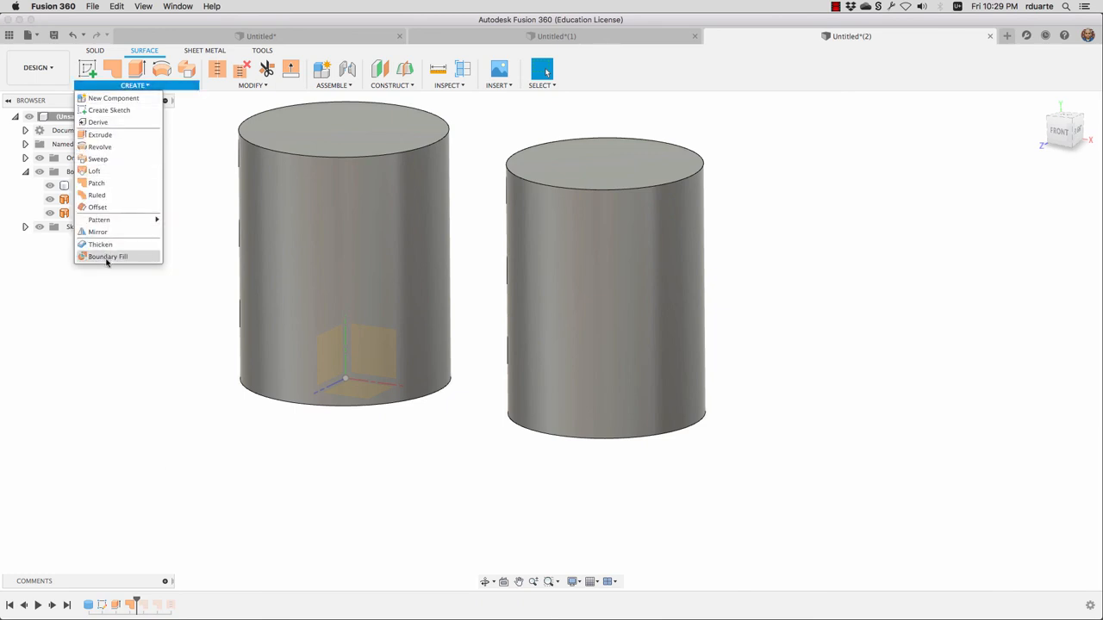
pyautogui.click(106, 255)
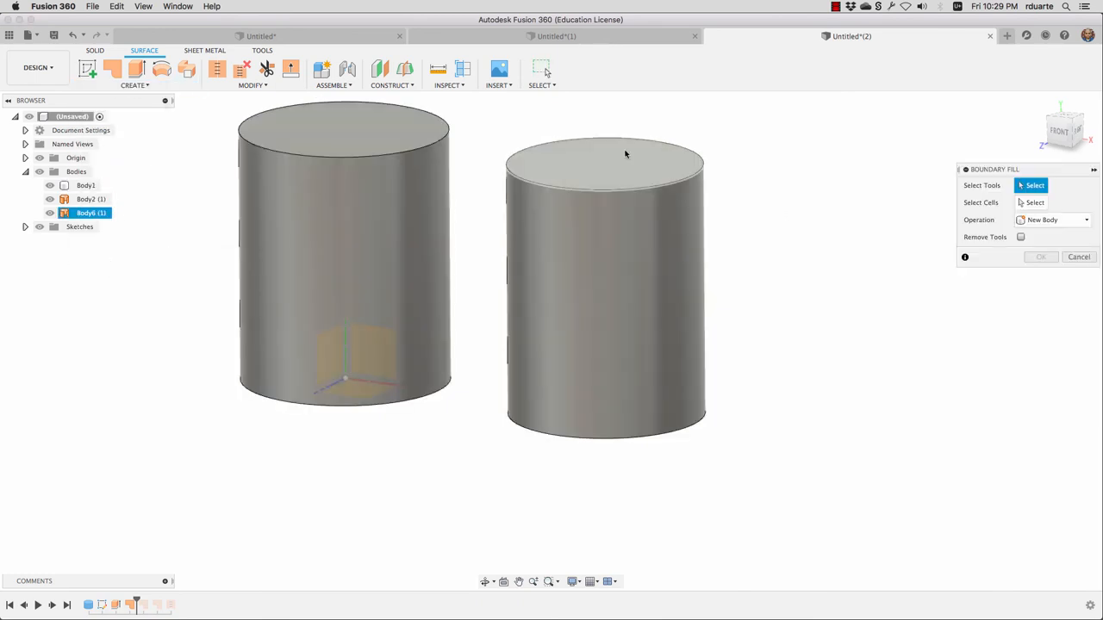
pyautogui.moveTo(643, 162)
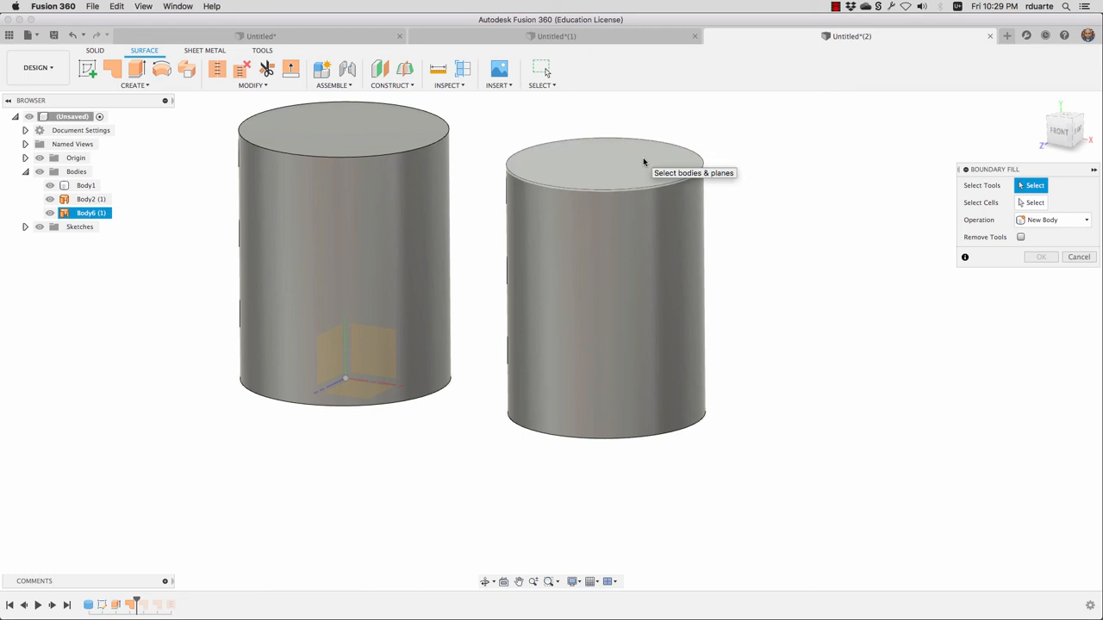
pyautogui.click(603, 284)
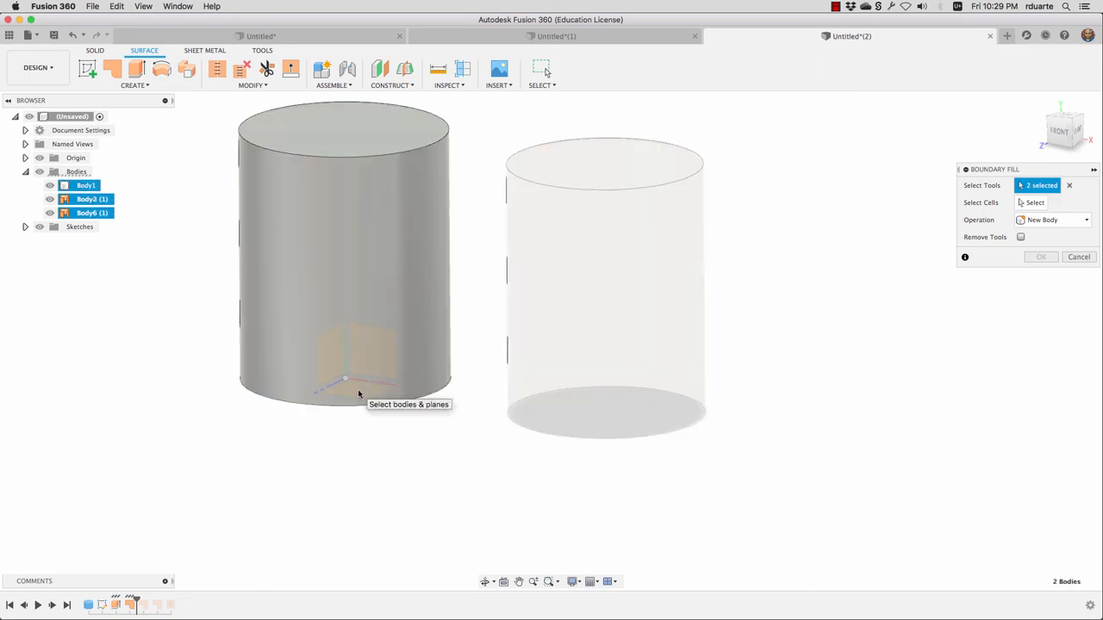
pyautogui.click(345, 379)
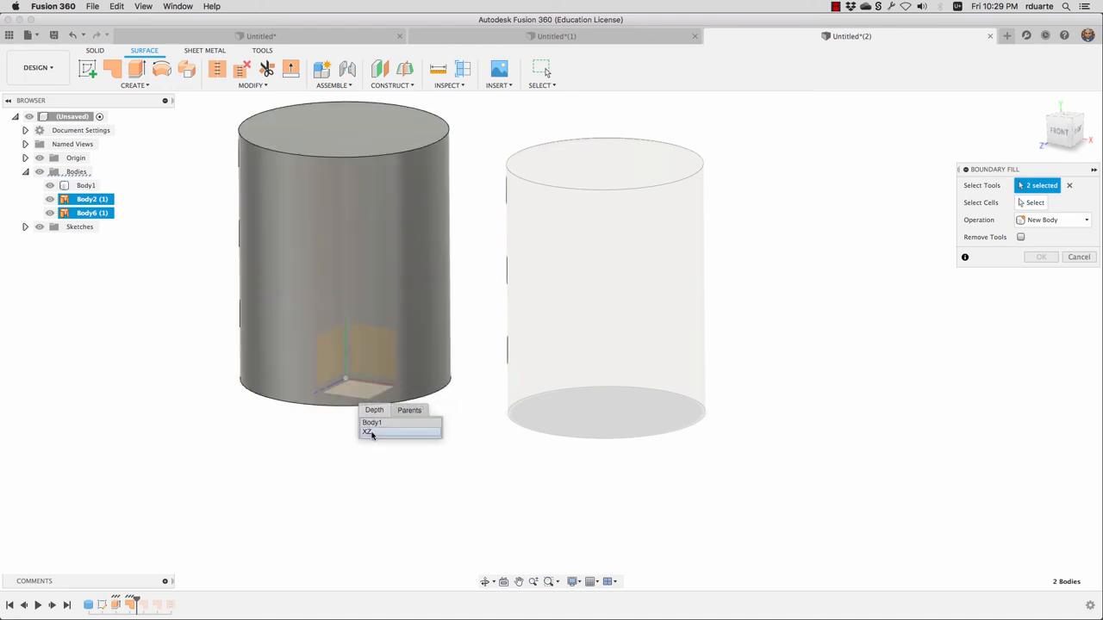
pyautogui.click(605, 289)
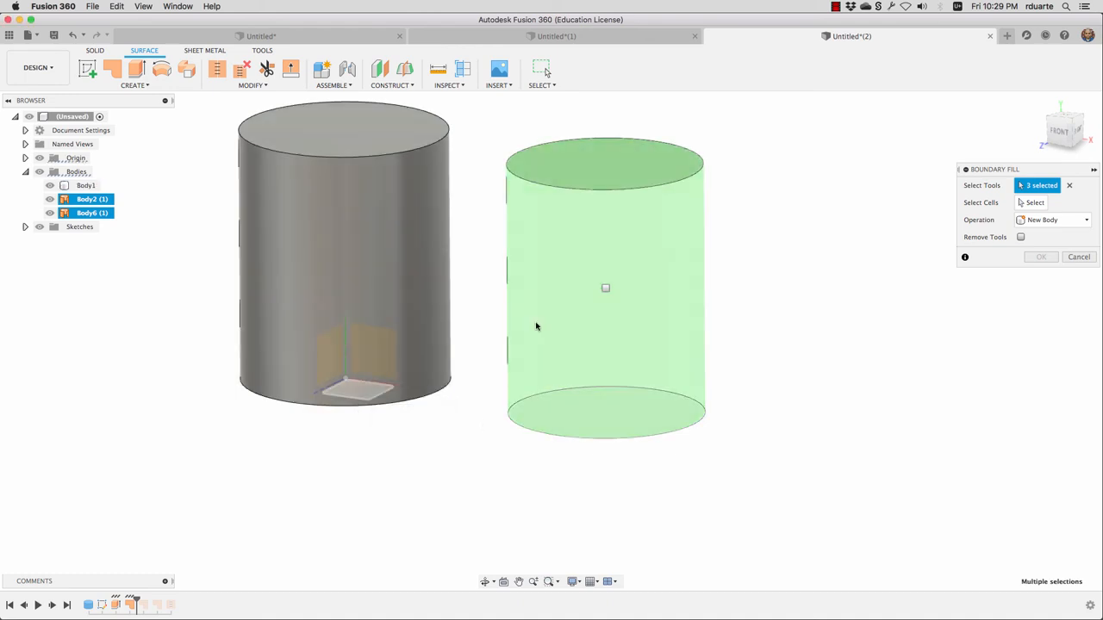
pyautogui.moveTo(609, 438)
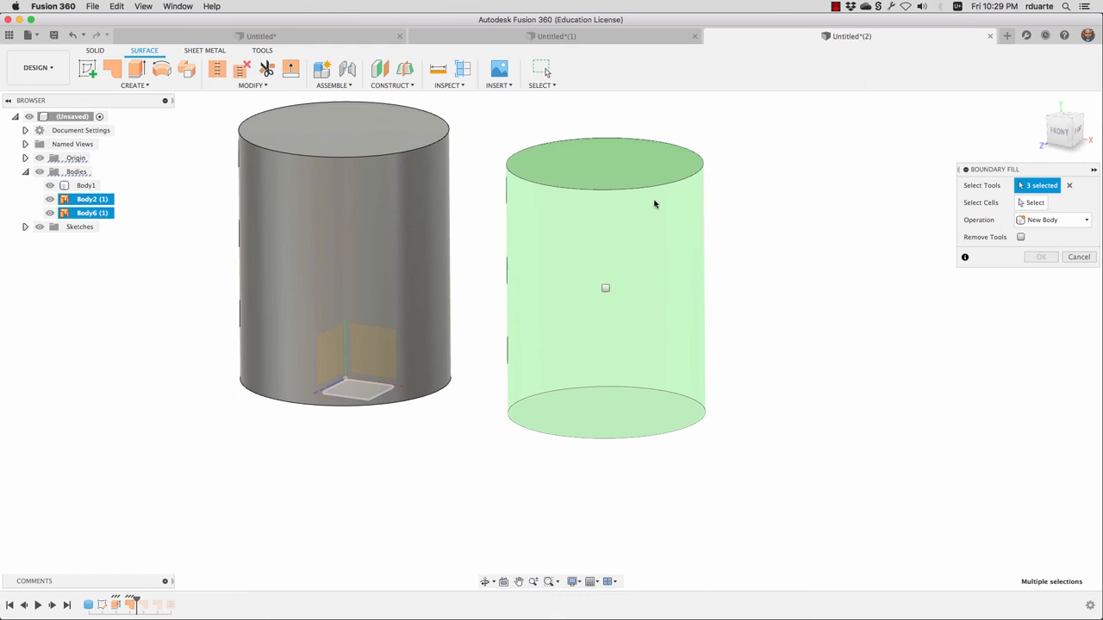
pyautogui.moveTo(700, 348)
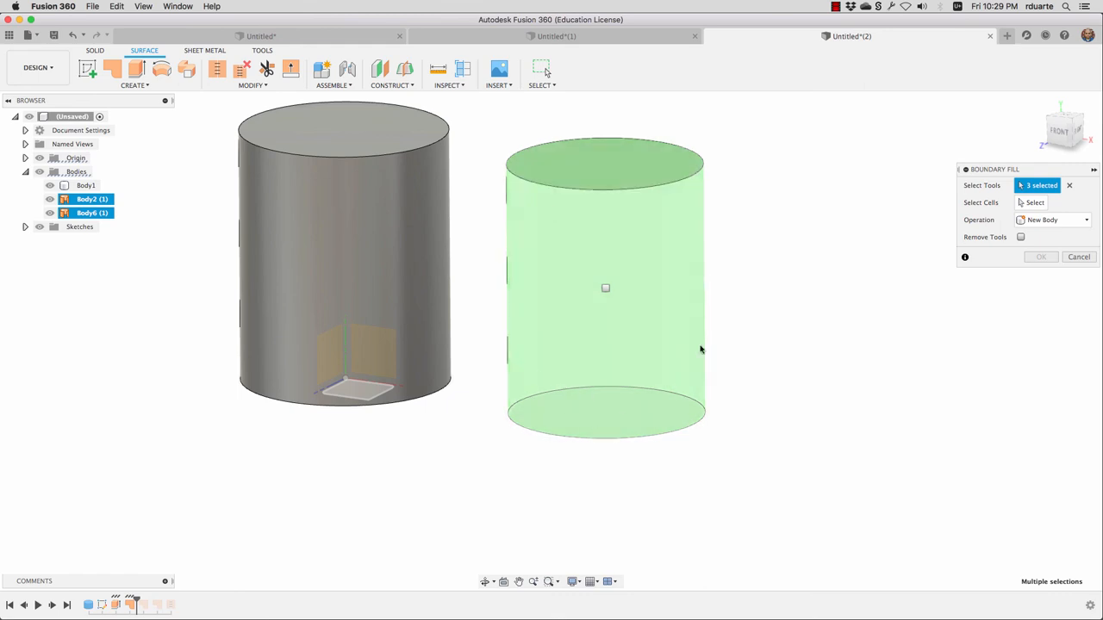
pyautogui.moveTo(636, 375)
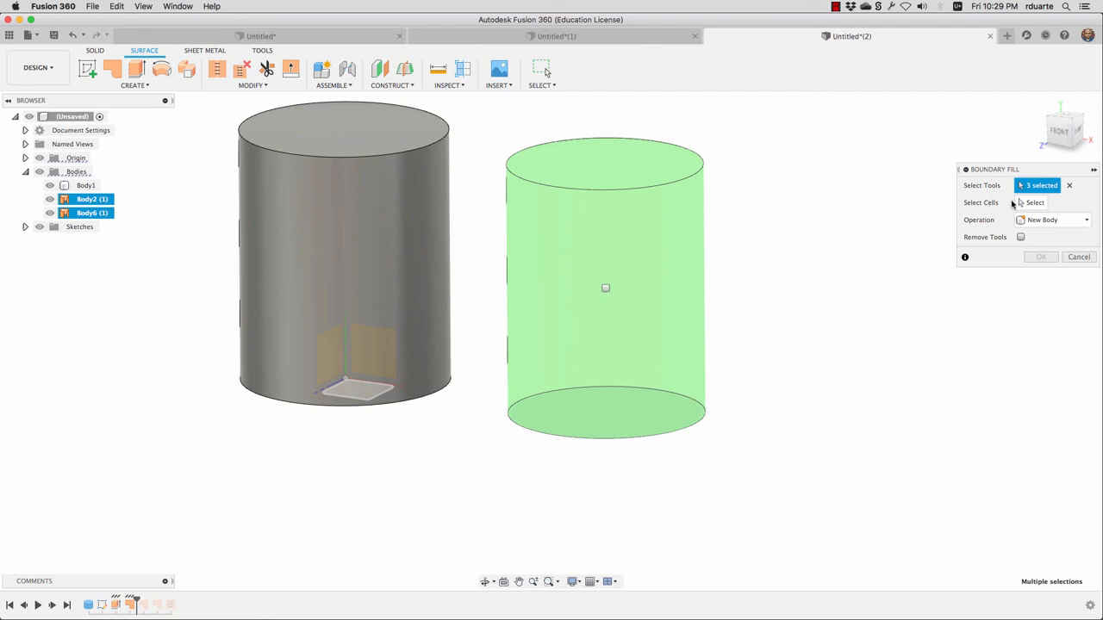
# - Select the enclosed cell and confirm the fill, creating solid Body7
pyautogui.click(1034, 202)
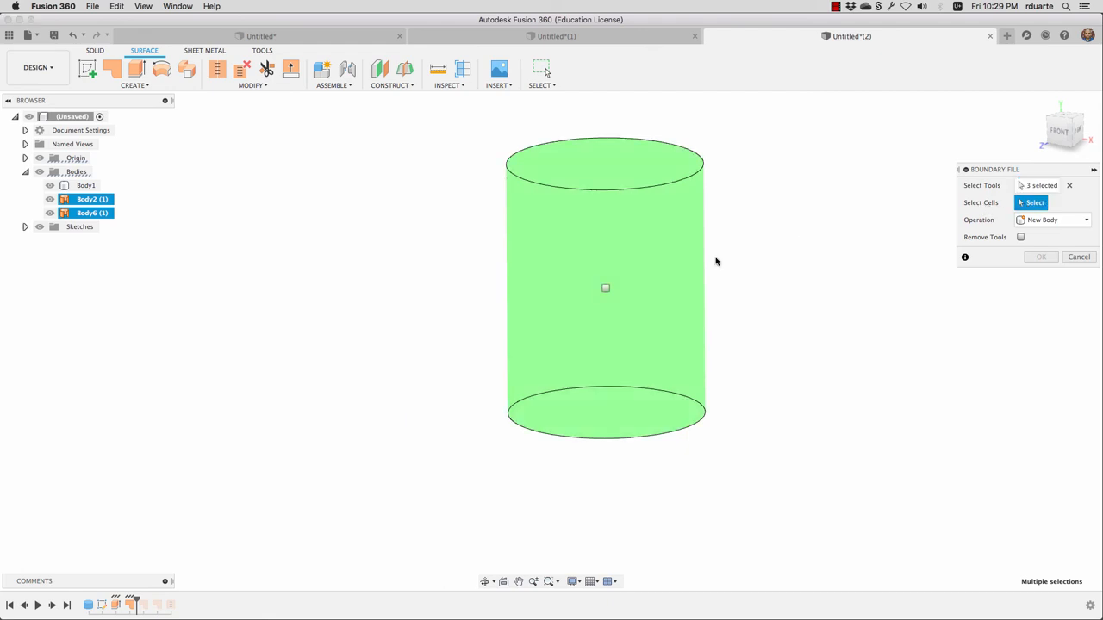
pyautogui.moveTo(607, 289)
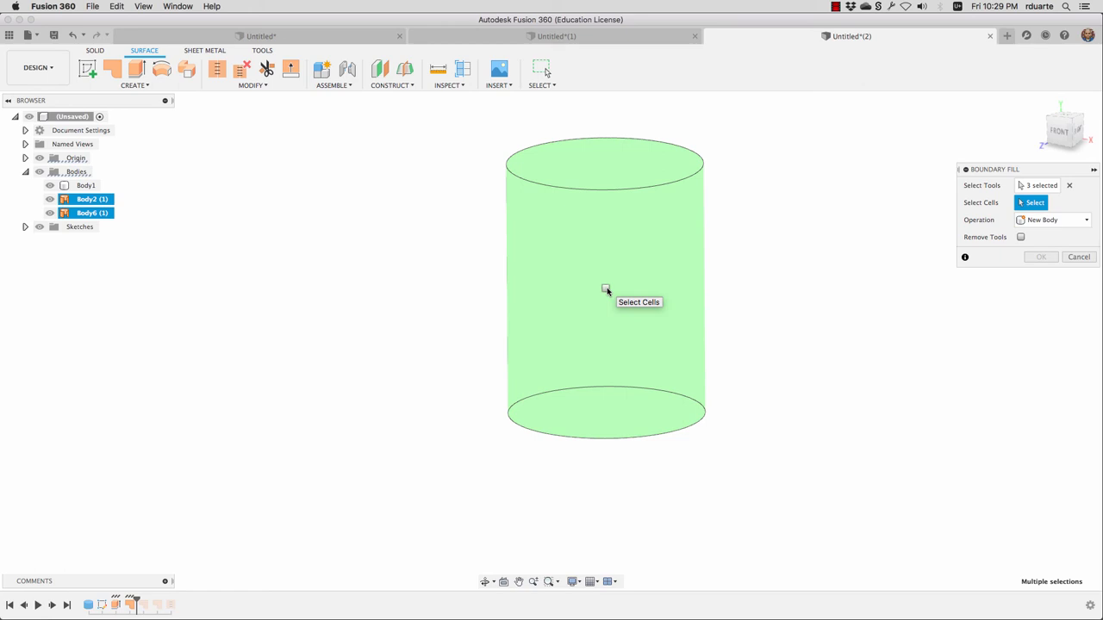
pyautogui.moveTo(603, 291)
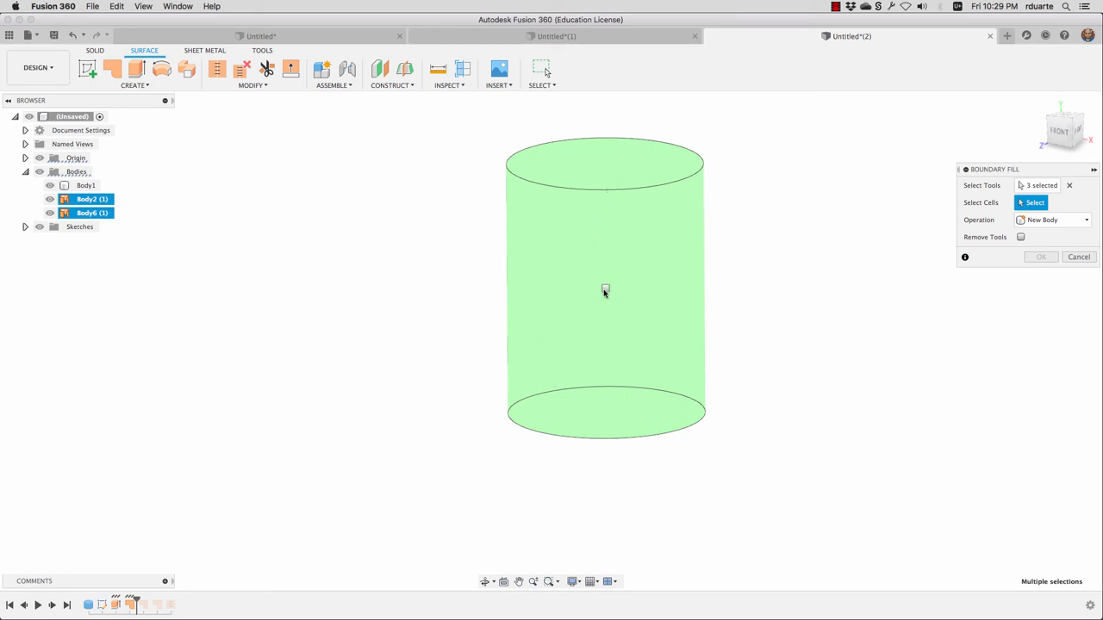
pyautogui.click(605, 290)
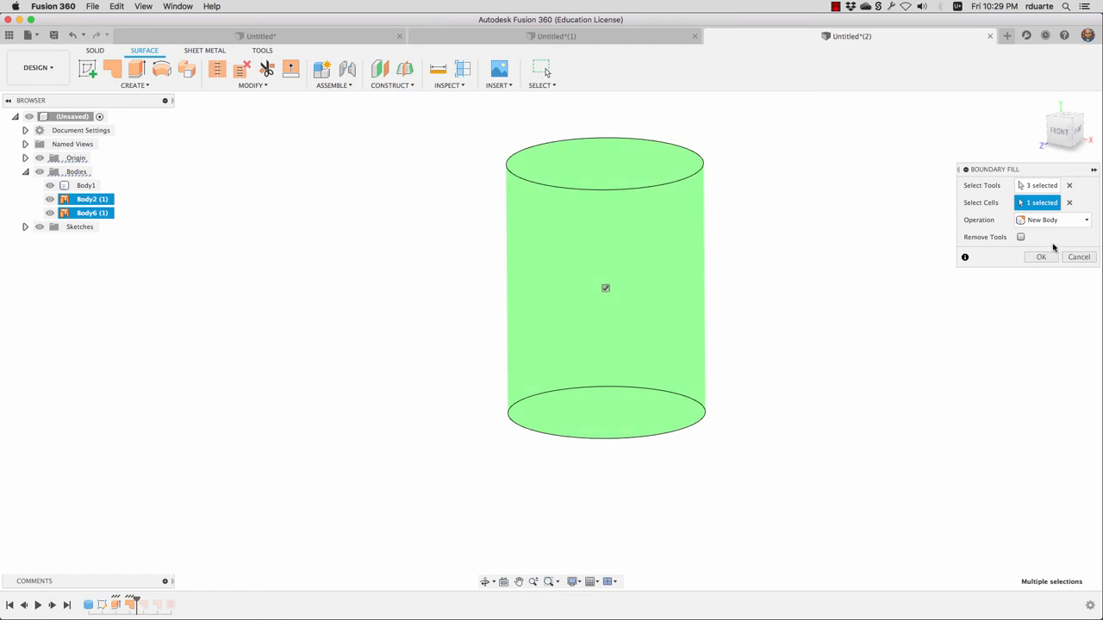
pyautogui.click(1041, 257)
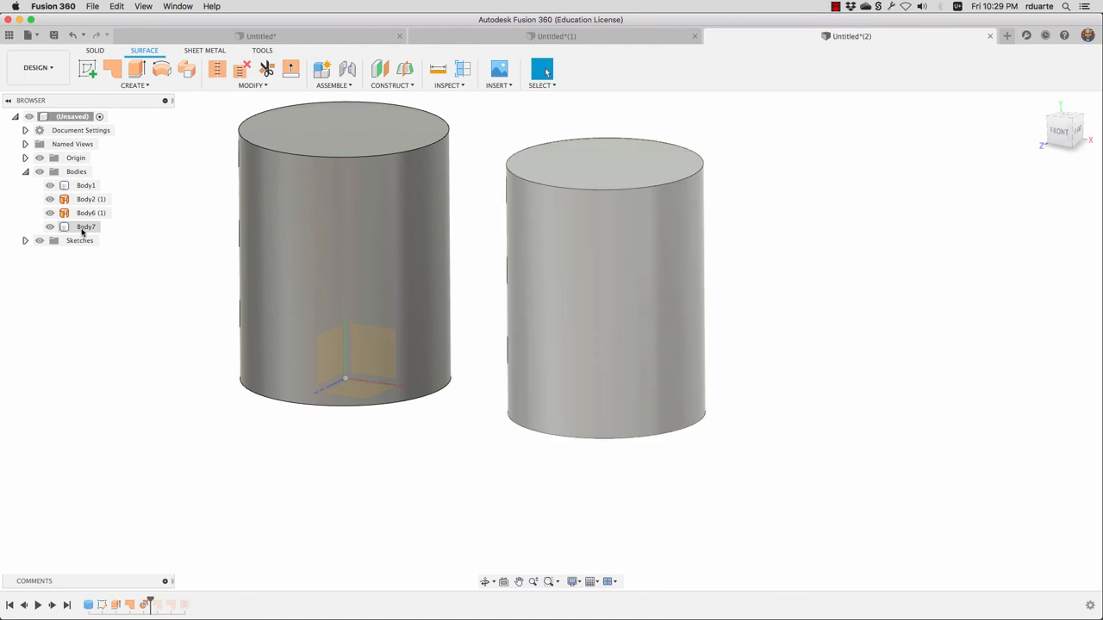
# - Hide the surface bodies, show Body7 and select it as one whole solid
pyautogui.click(90, 200)
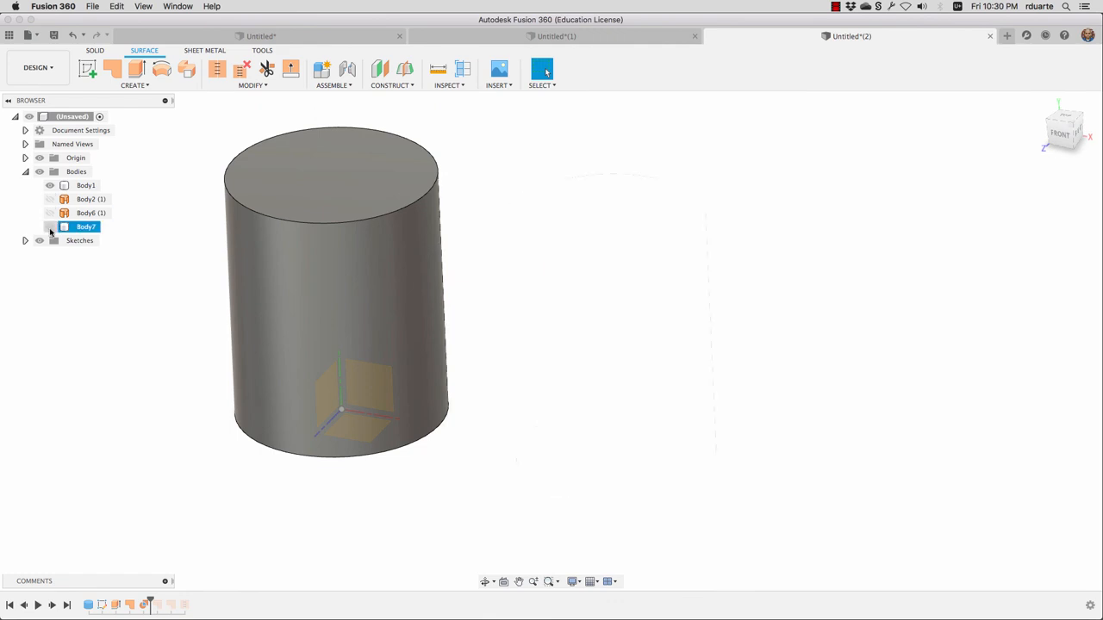
pyautogui.click(48, 227)
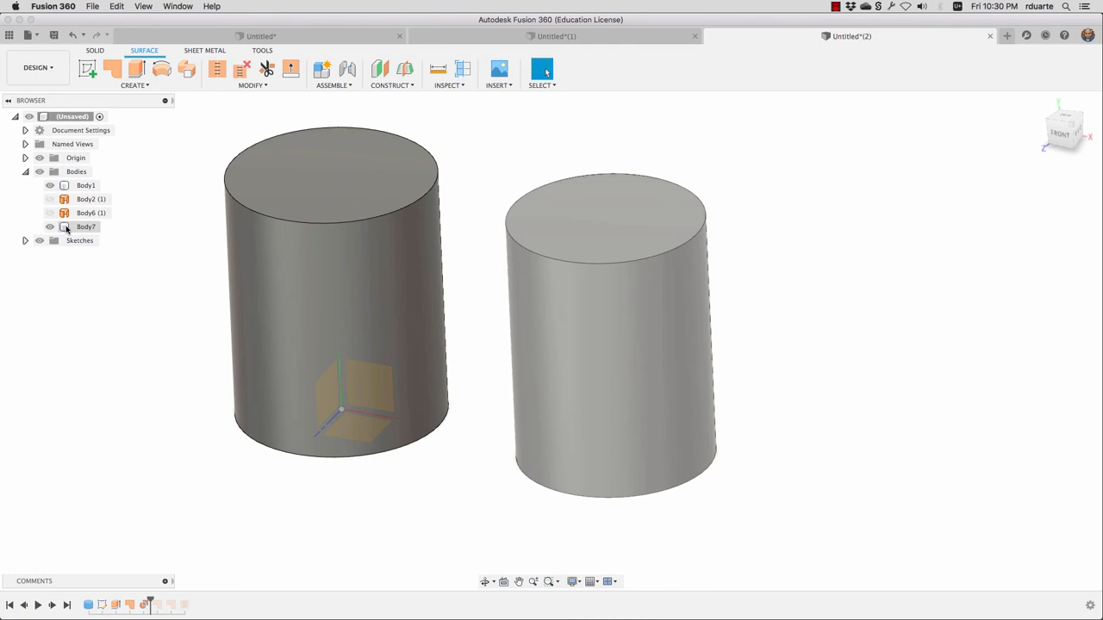
pyautogui.click(86, 227)
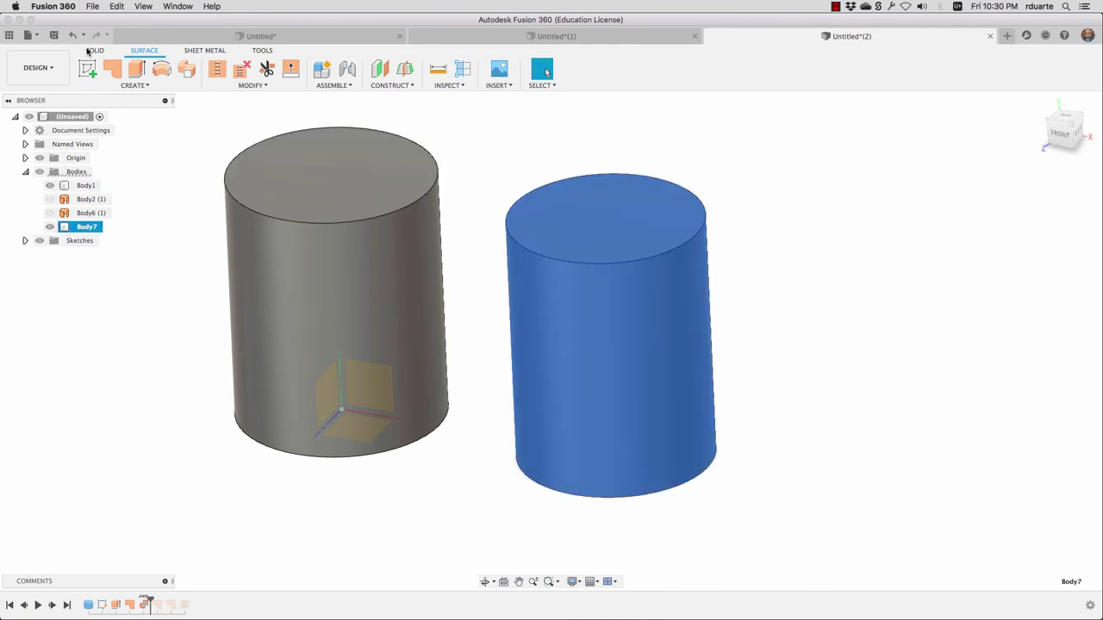
# - Fillet the top edges of Body1 and Body7 into rounded domes
pyautogui.click(96, 50)
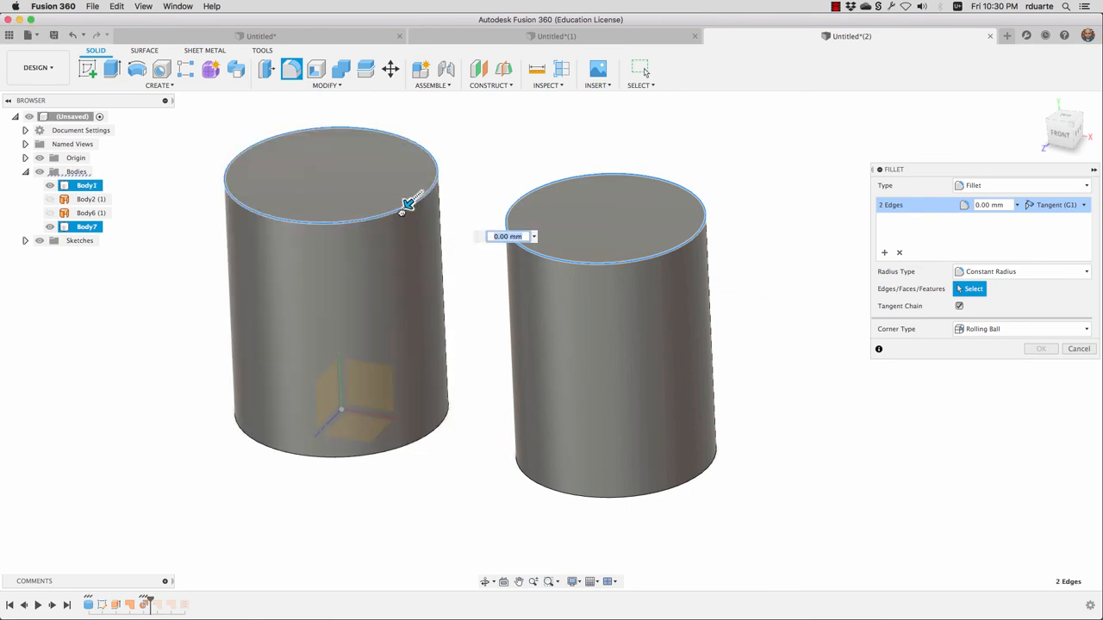
pyautogui.click(1041, 348)
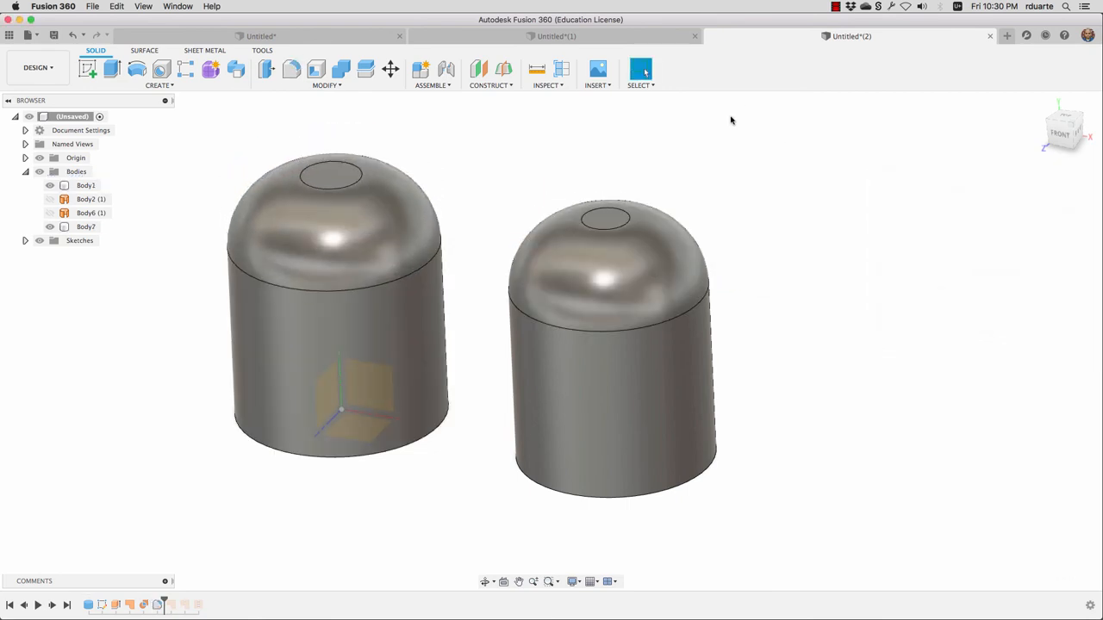
pyautogui.moveTo(545, 120)
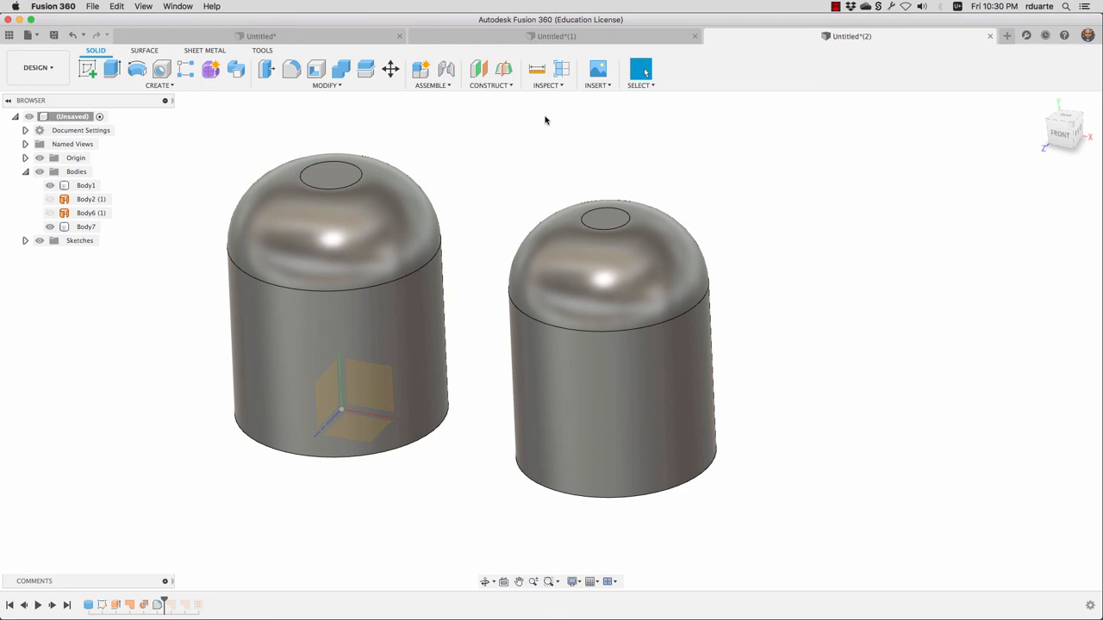
pyautogui.moveTo(345, 97)
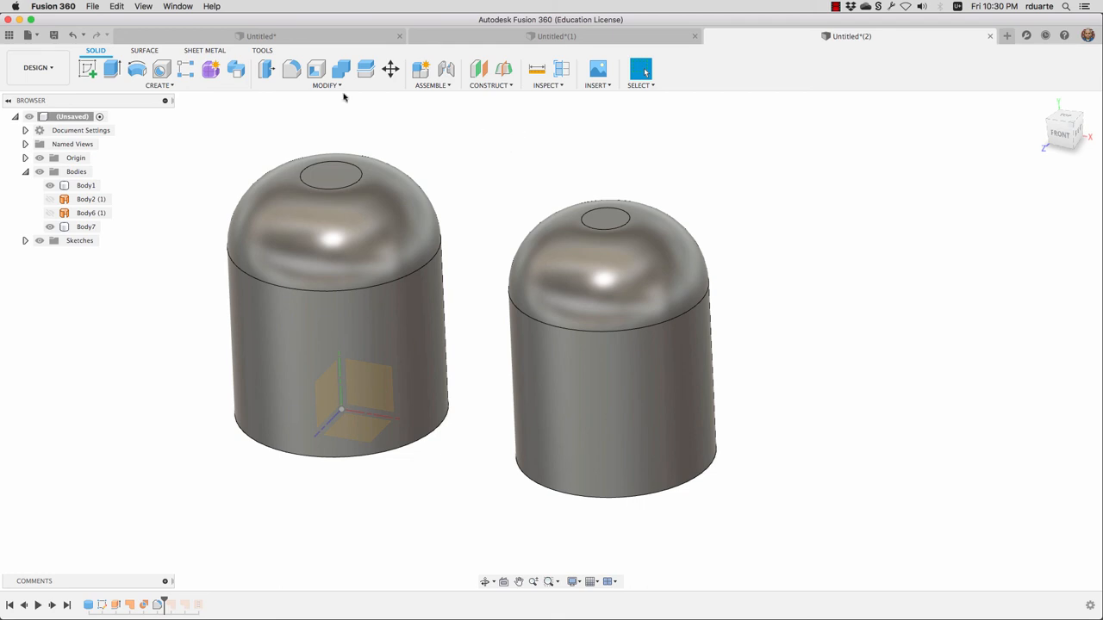
pyautogui.click(145, 50)
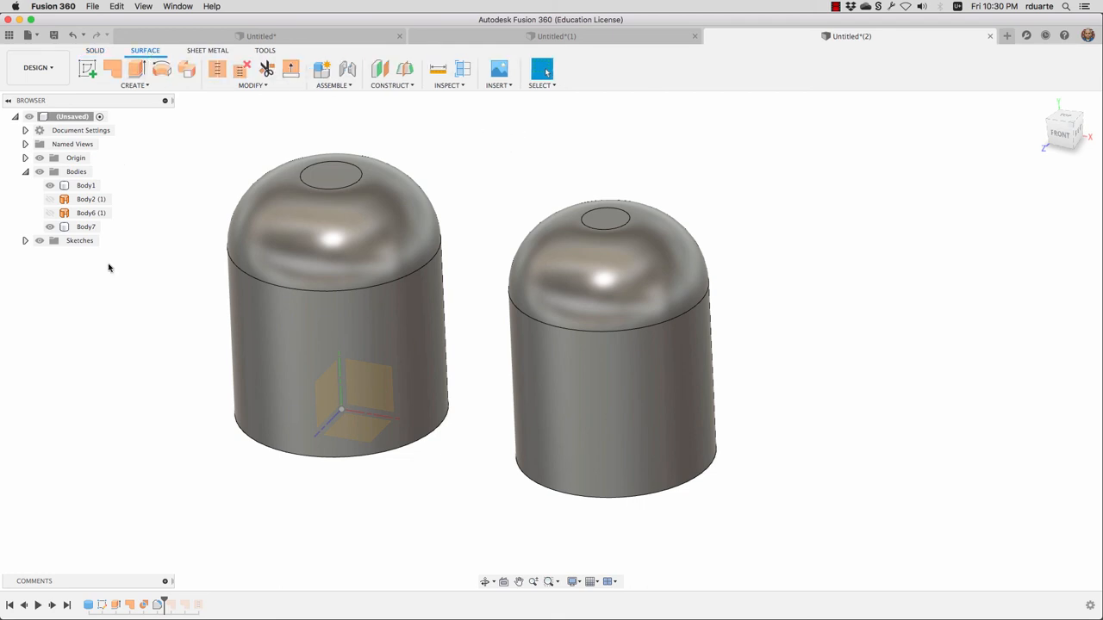
pyautogui.moveTo(186, 586)
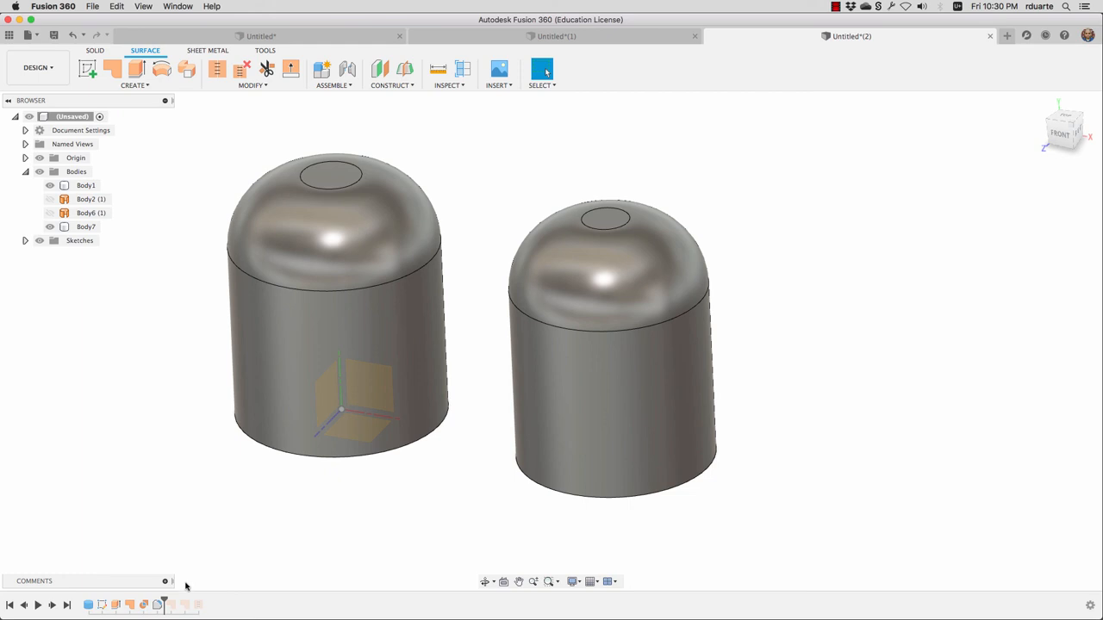
pyautogui.moveTo(147, 603)
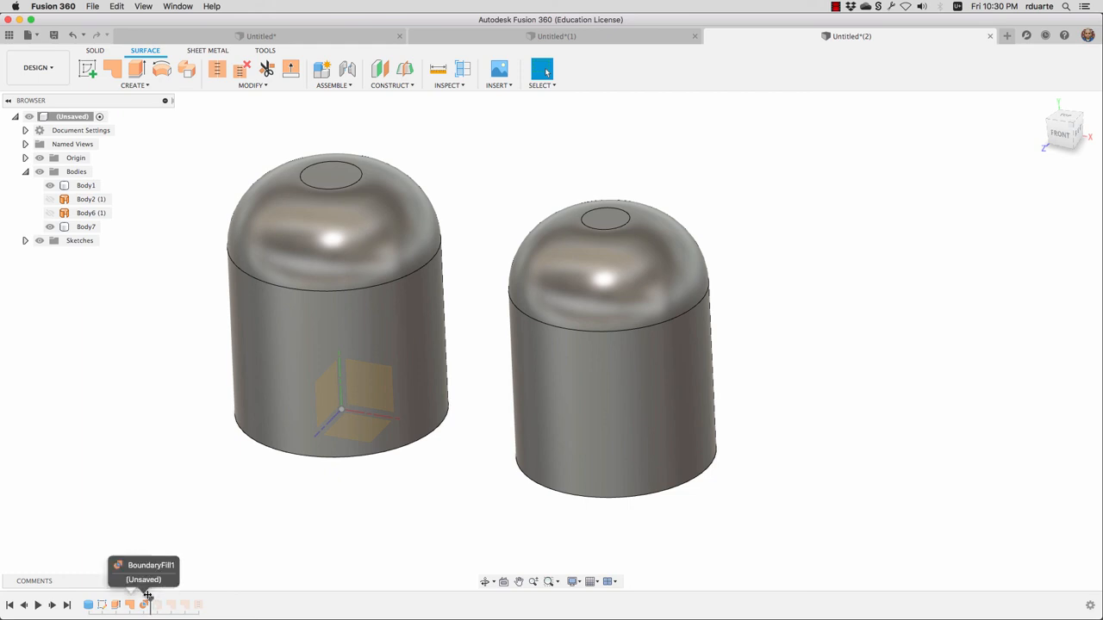
pyautogui.moveTo(118, 604)
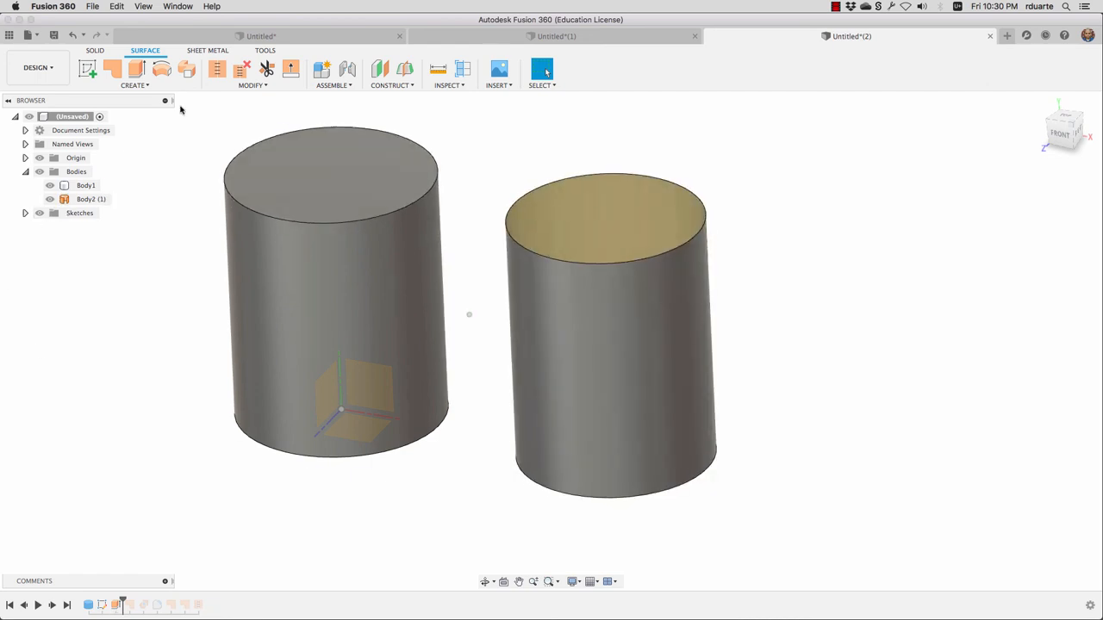
# - Bring up the Surface Create menu to list the surface creation tools
pyautogui.click(135, 84)
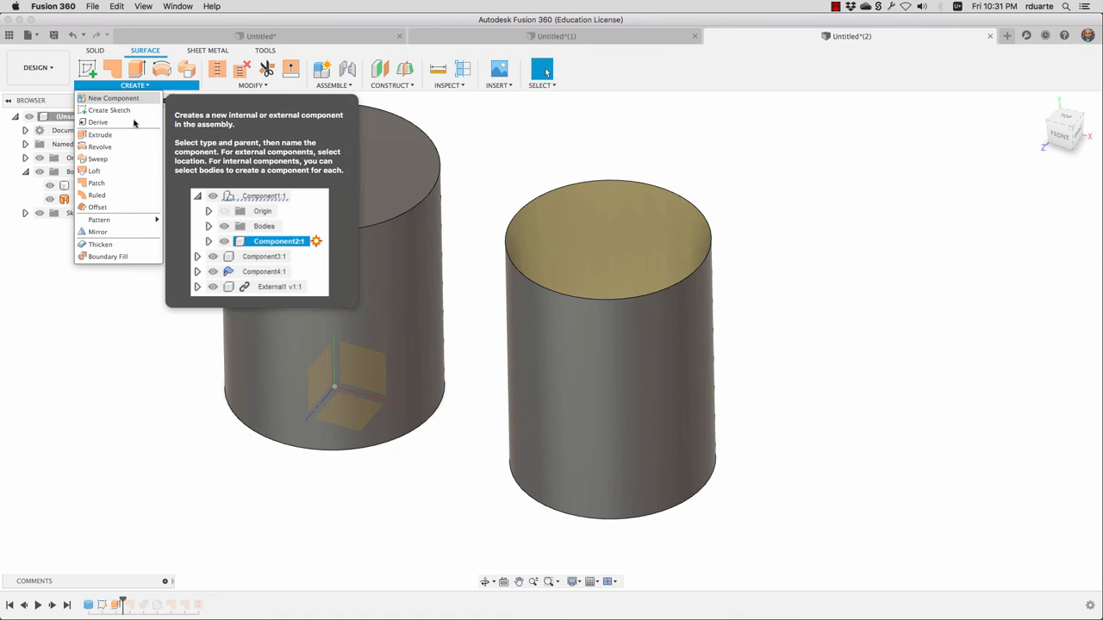
pyautogui.moveTo(103, 203)
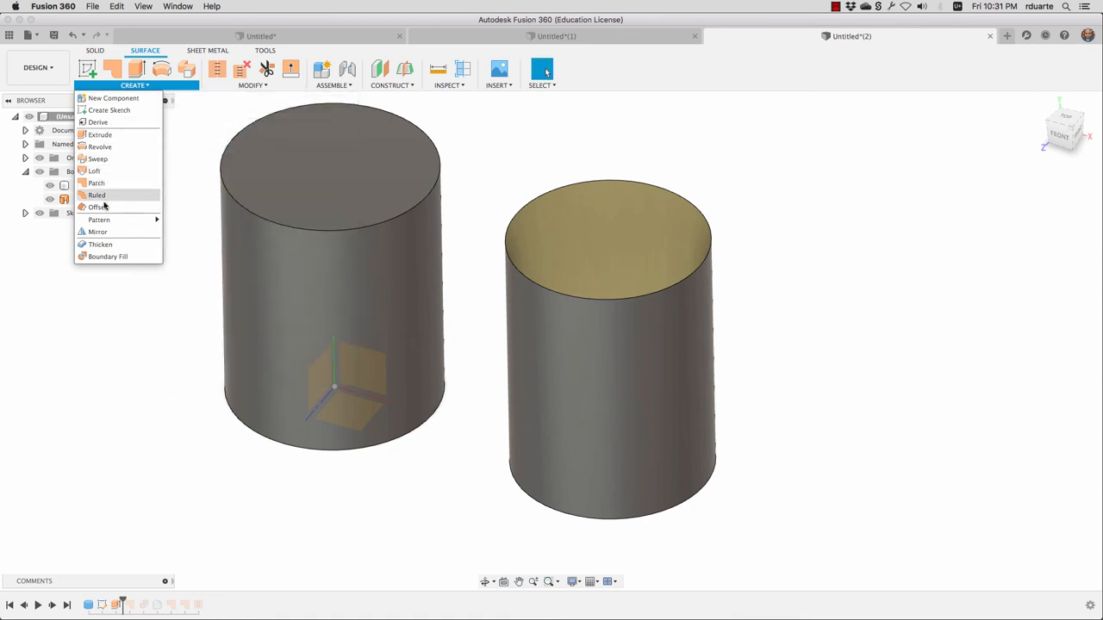
# - Thicken the open surface cylinder outward into a hollow tube, creating Body8
pyautogui.click(100, 245)
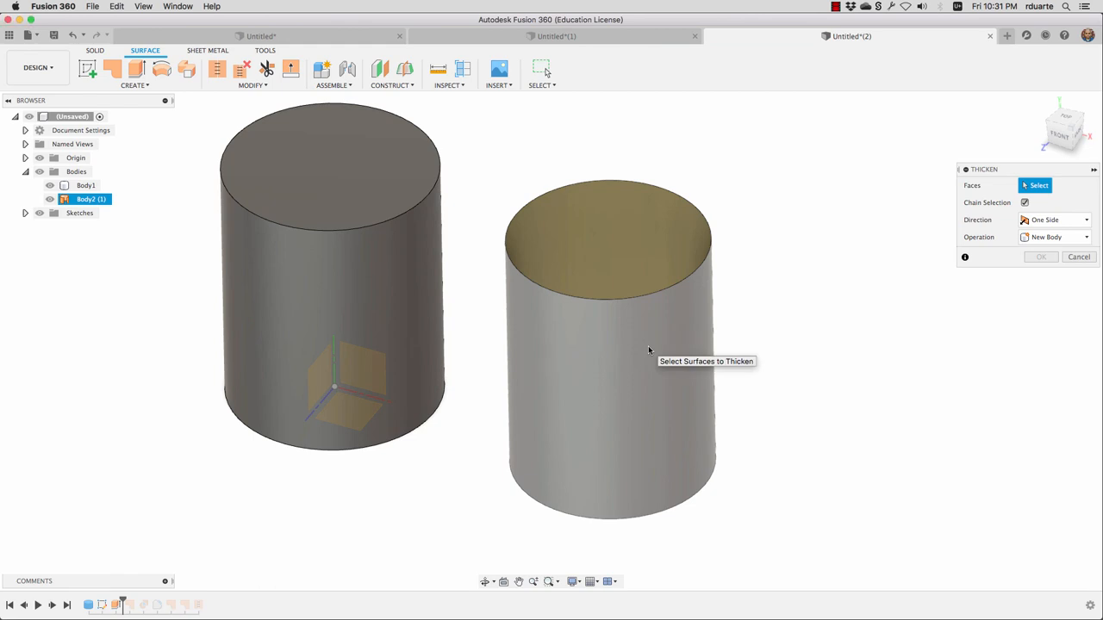
pyautogui.click(612, 388)
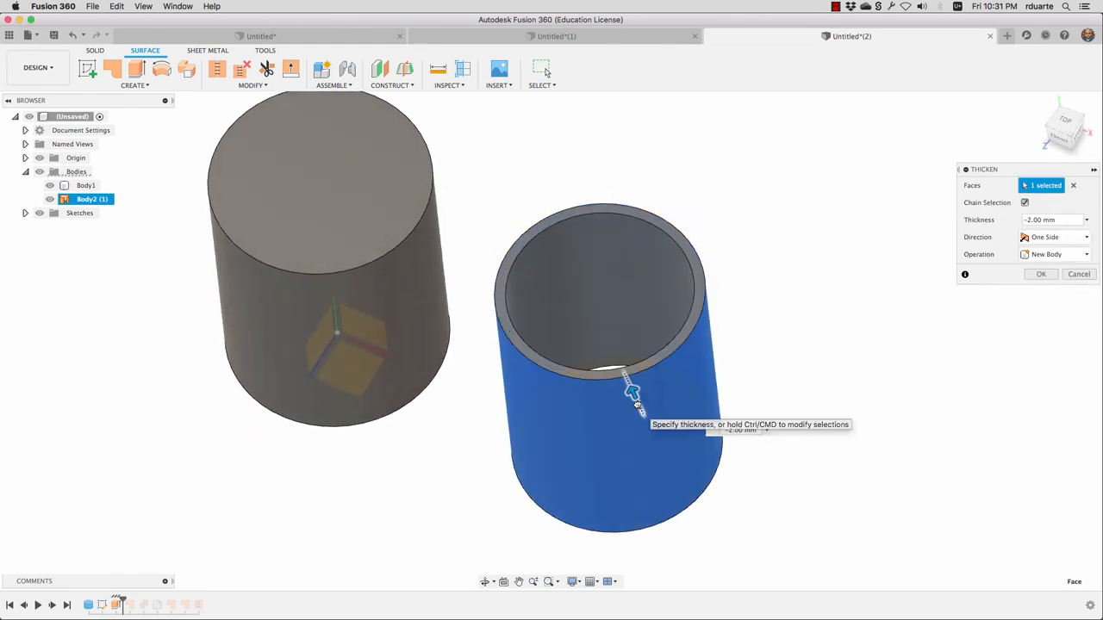
pyautogui.moveTo(634, 393); pyautogui.dragTo(627, 383)
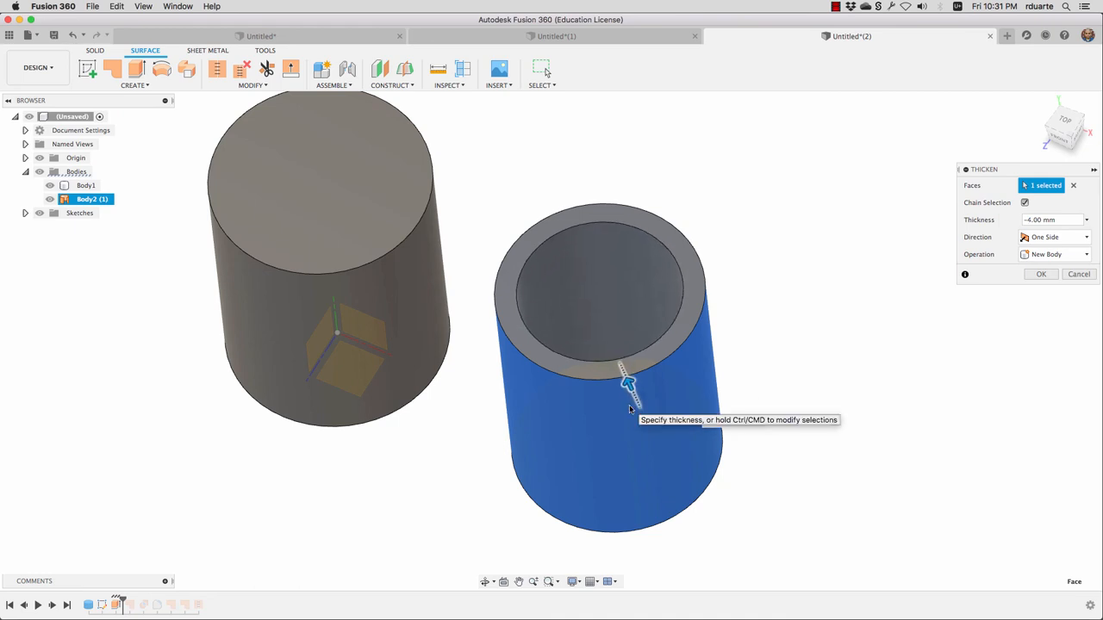
pyautogui.click(1041, 274)
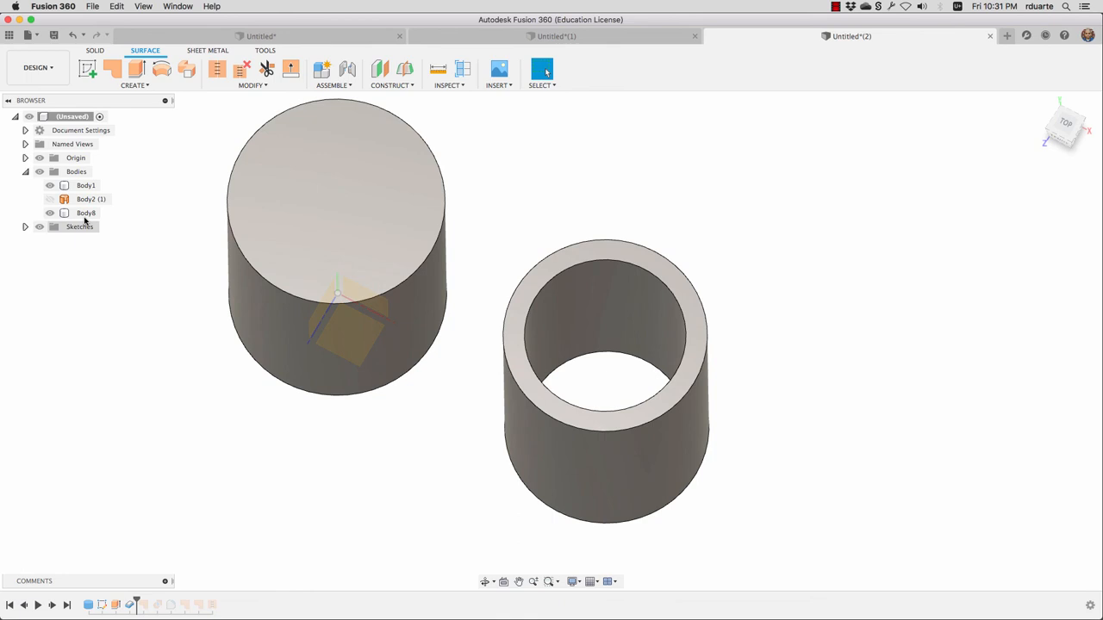
pyautogui.click(87, 214)
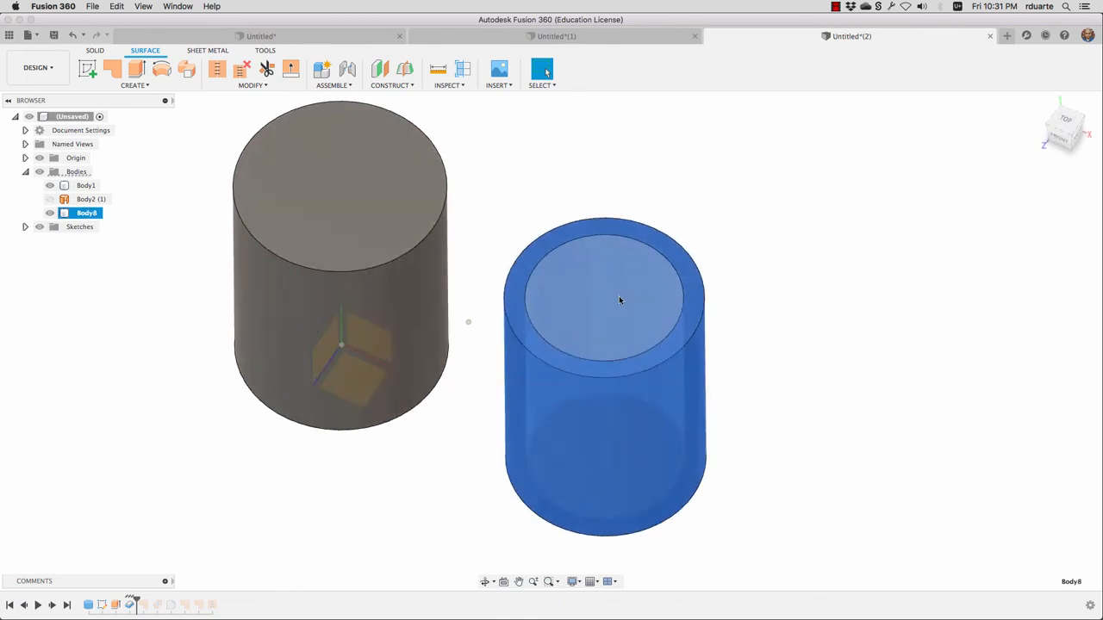
pyautogui.moveTo(619, 300); pyautogui.dragTo(686, 403)
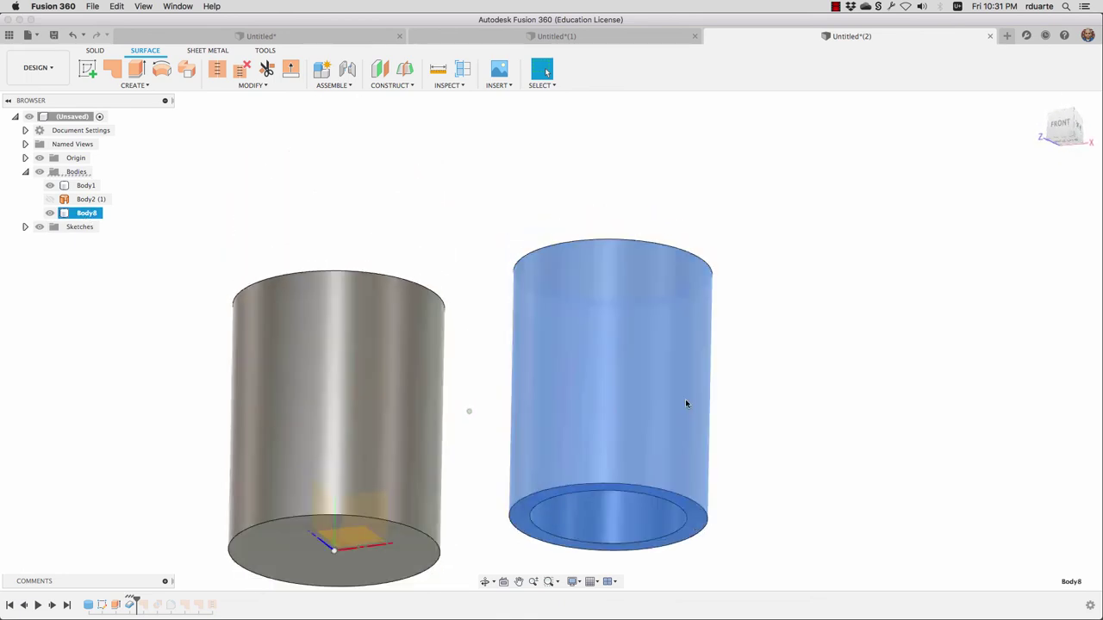